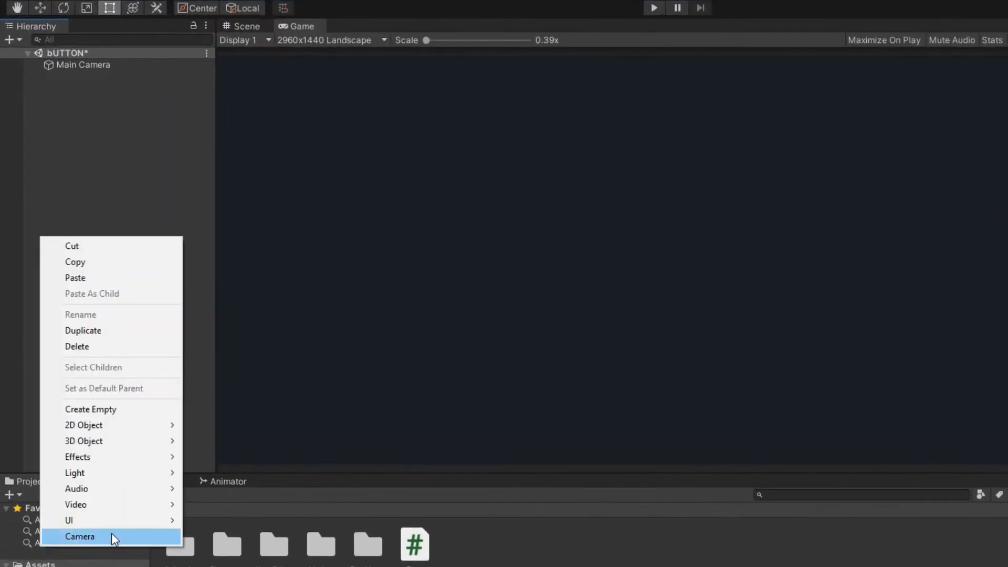
mouse_move(69, 519)
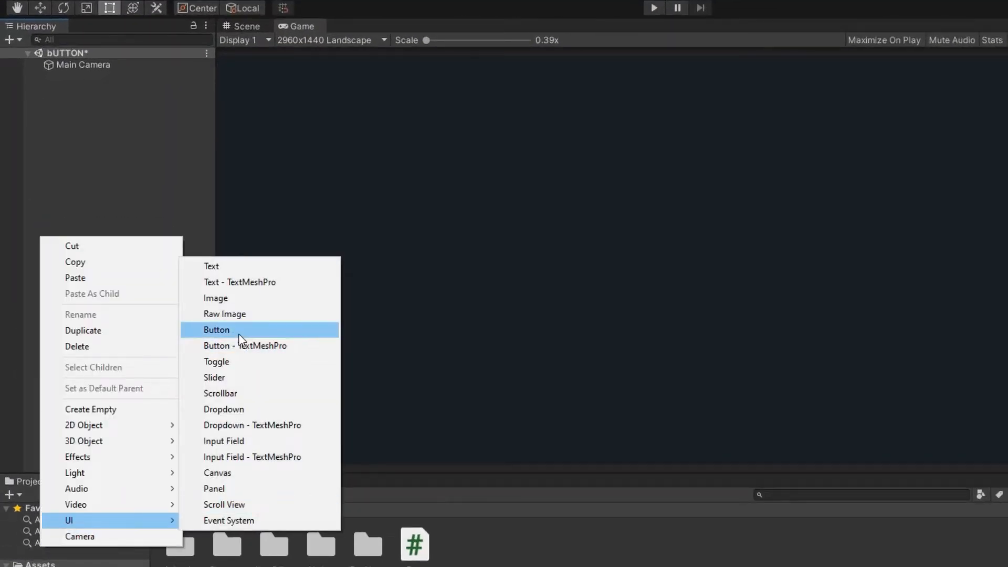
- Add a UI Button, set its Canvas to Screen Space - Camera scaling with screen size, reference X 2960
left_click(217, 329)
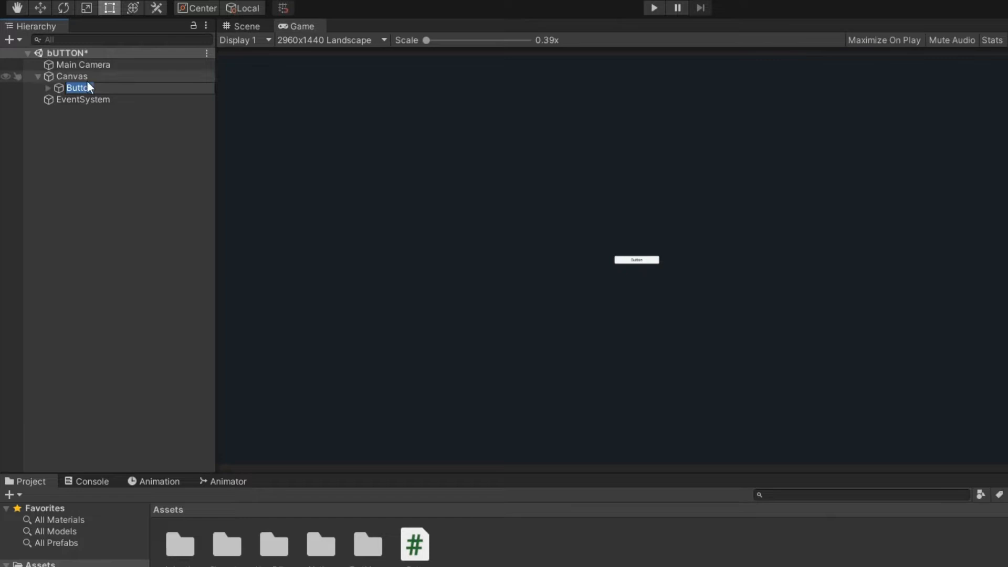
left_click(912, 261)
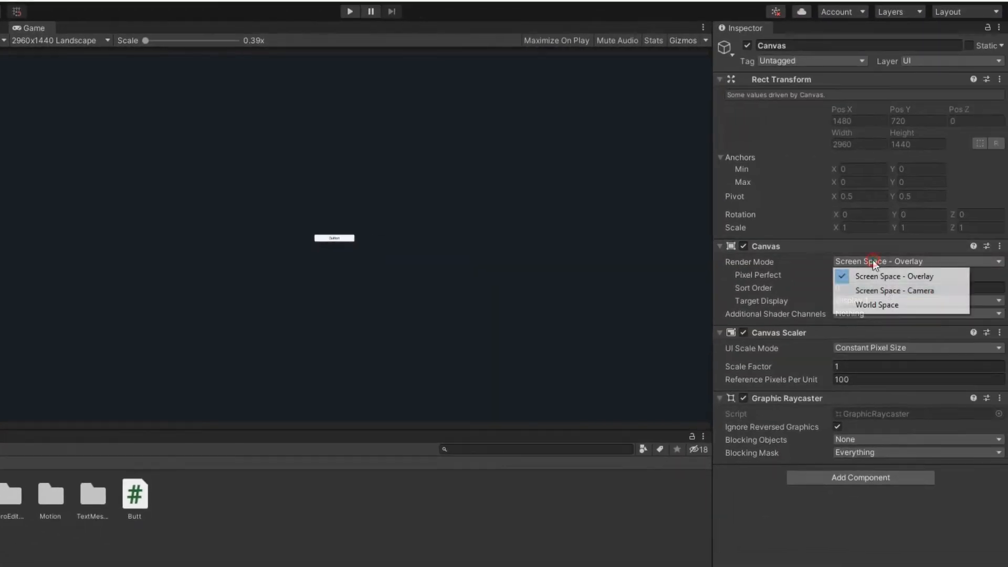
left_click(894, 291)
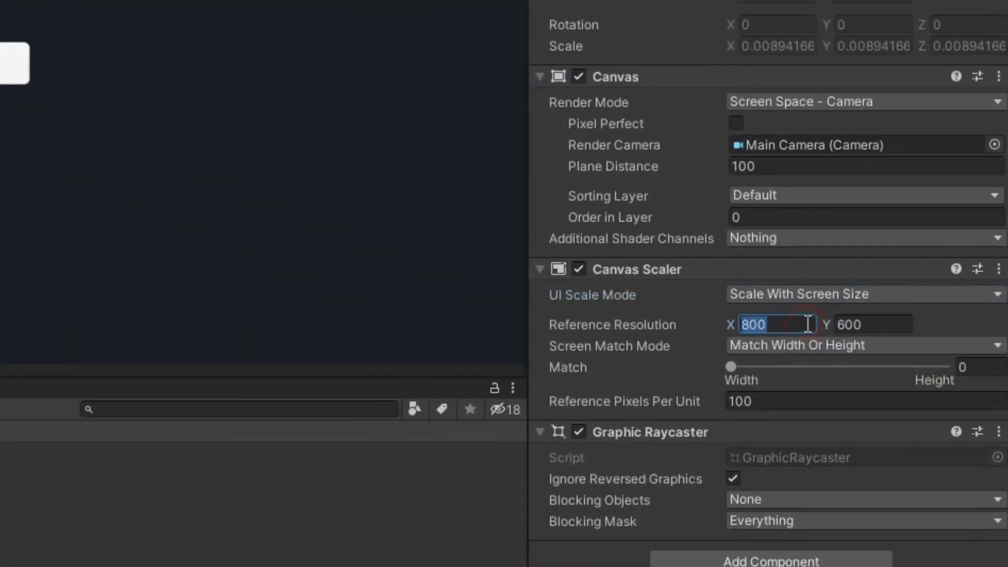
type("2960")
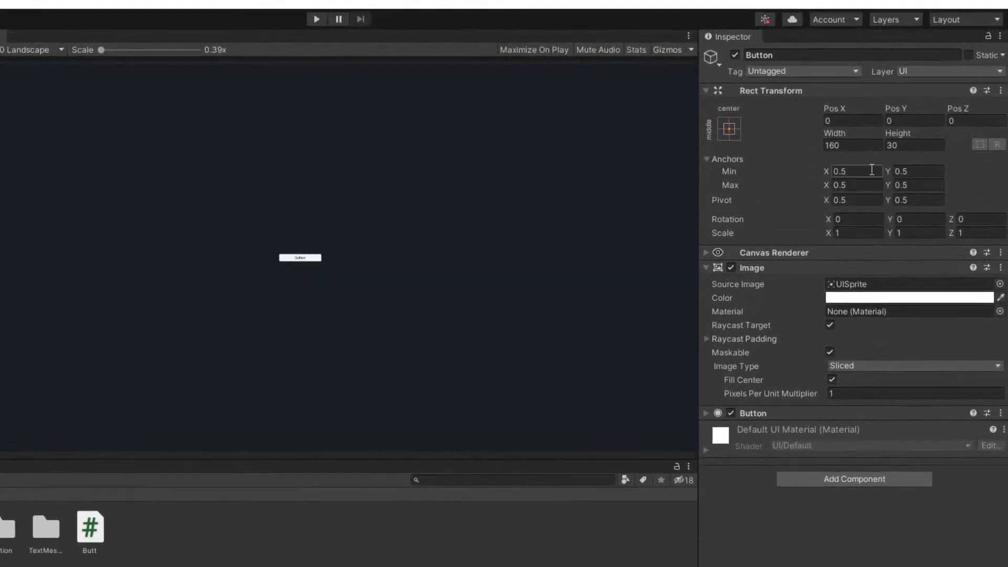
- Resize the button to 333.35 by 167 and give its label a bold italic font
type("333.35")
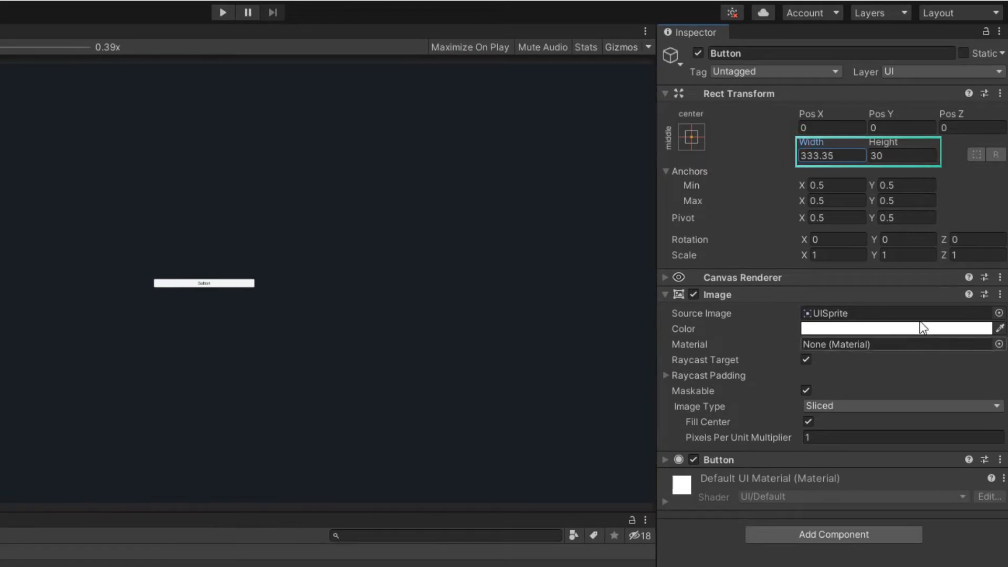
type("167")
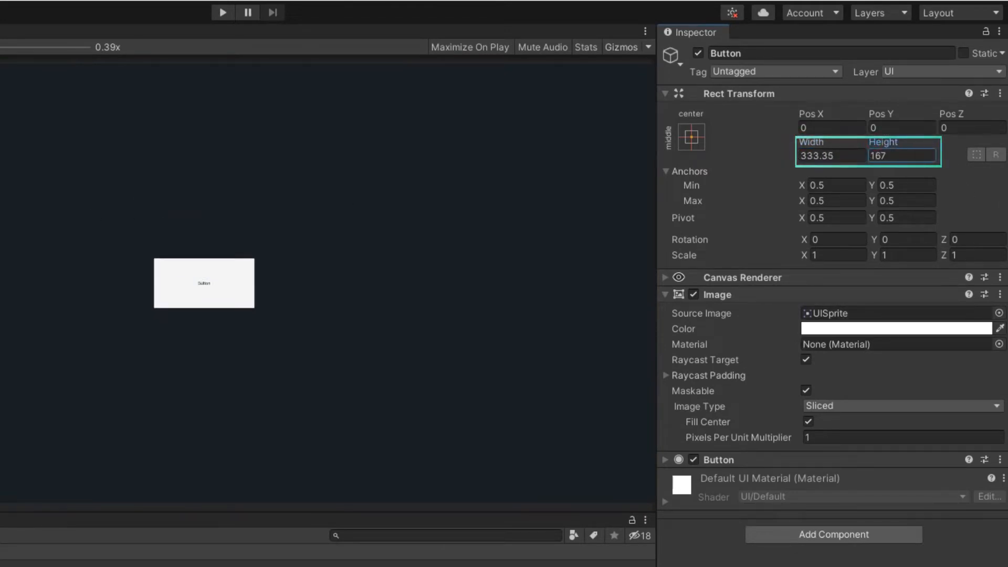
left_click(997, 313)
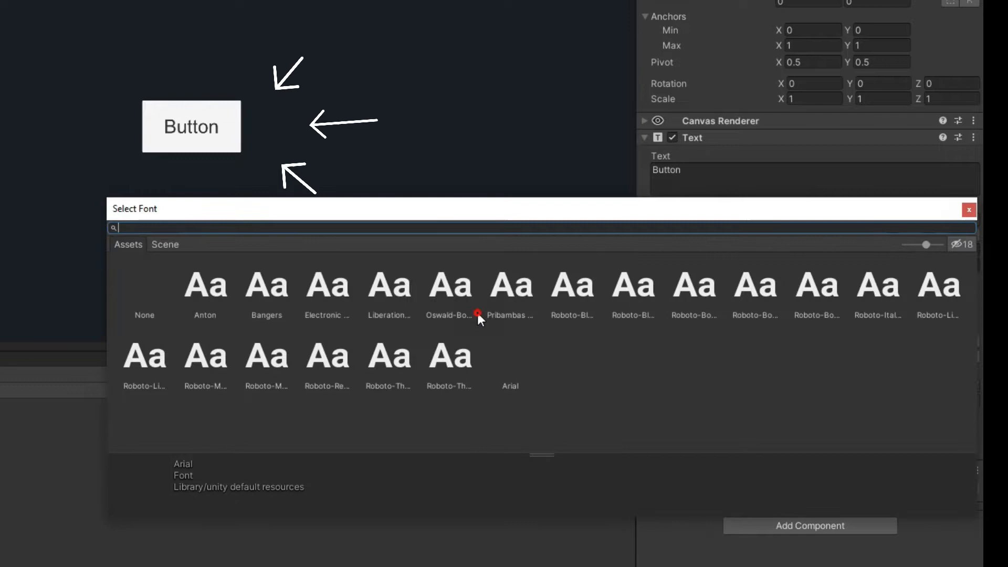
left_click(755, 285)
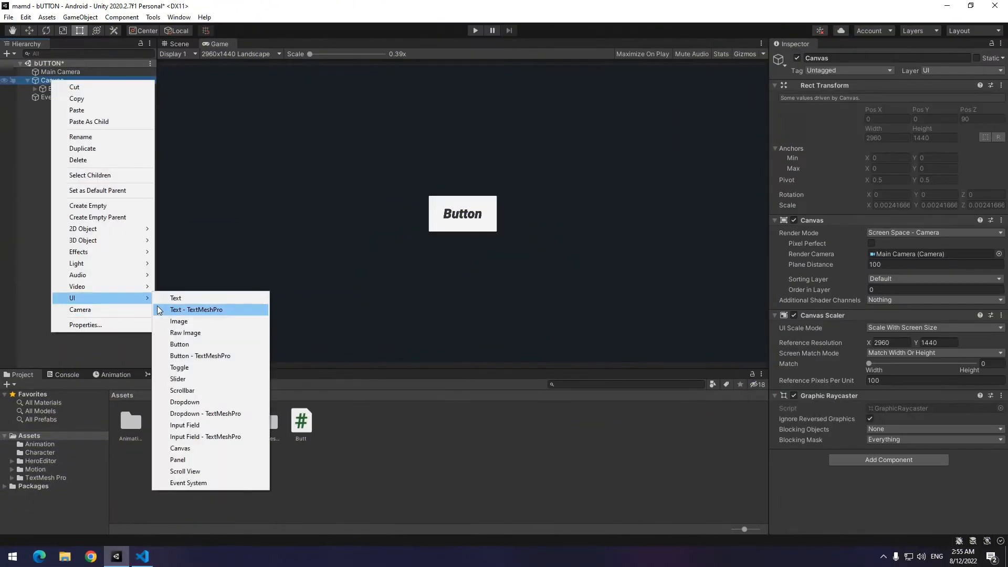
- Add a New Text label to the canvas above the gradient pill button
left_click(175, 297)
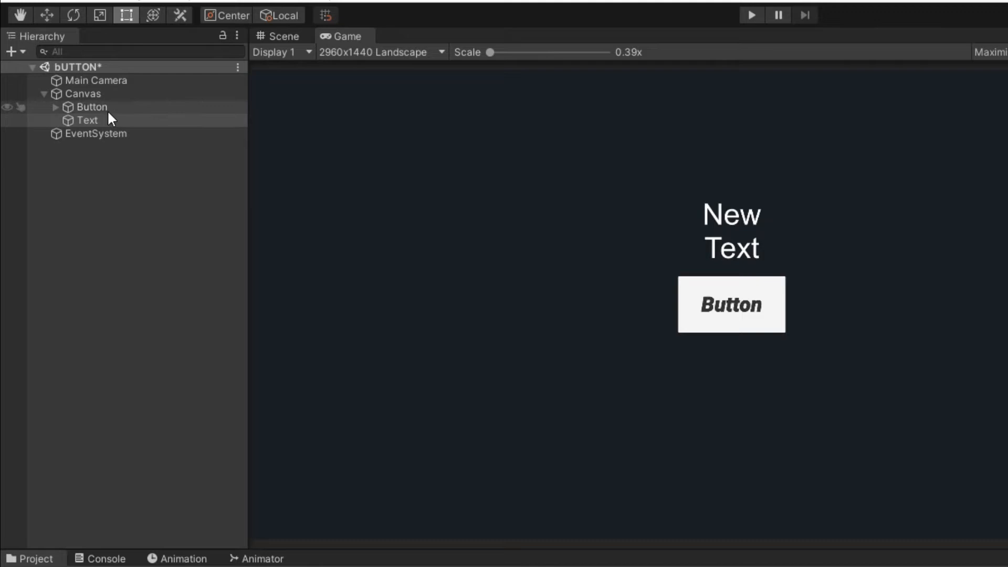
key("Delete")
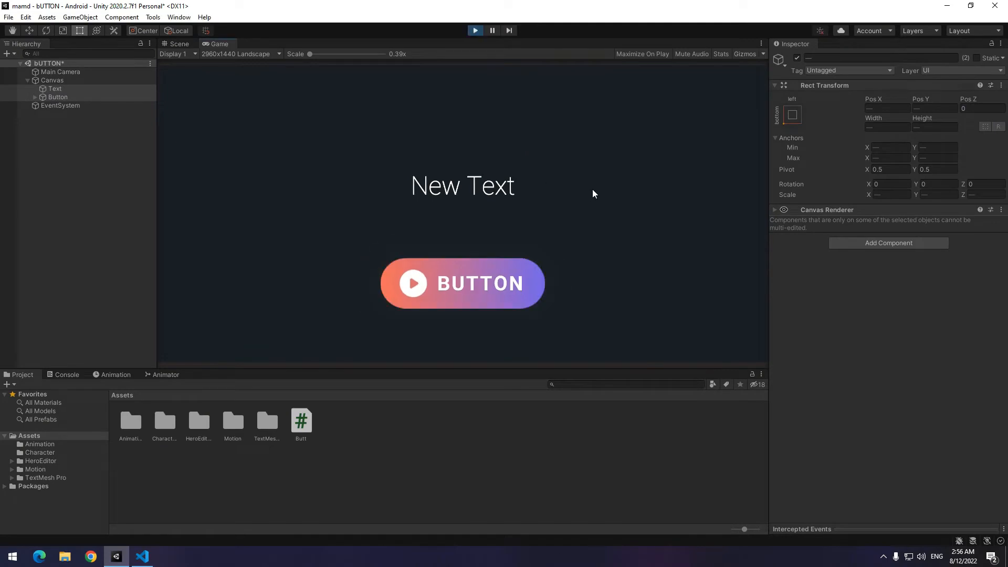
mouse_move(508, 290)
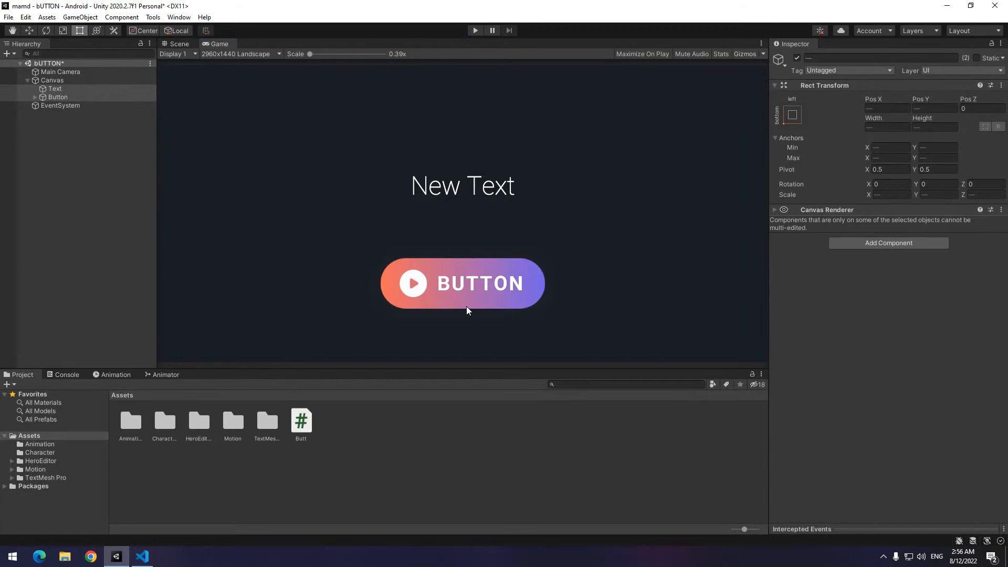
mouse_move(524, 323)
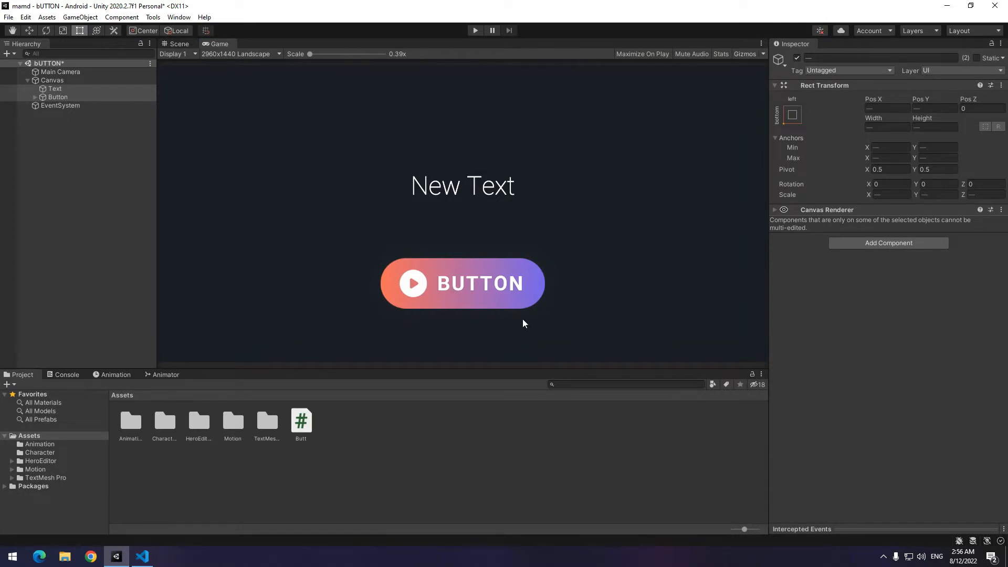
mouse_move(431, 363)
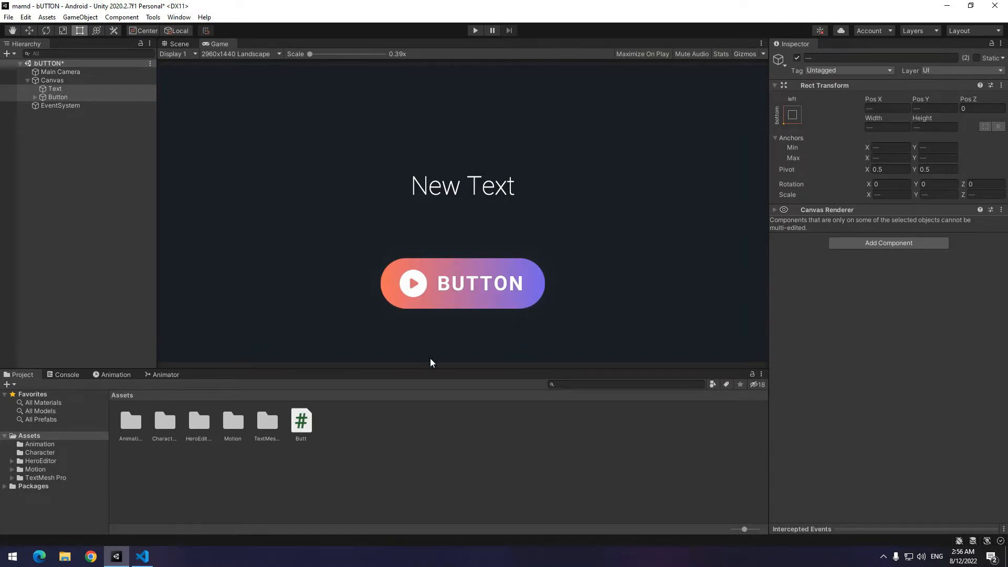
- Give the Button an On Click entry targeting Text with GameObject.SetActive and test it
left_click(56, 96)
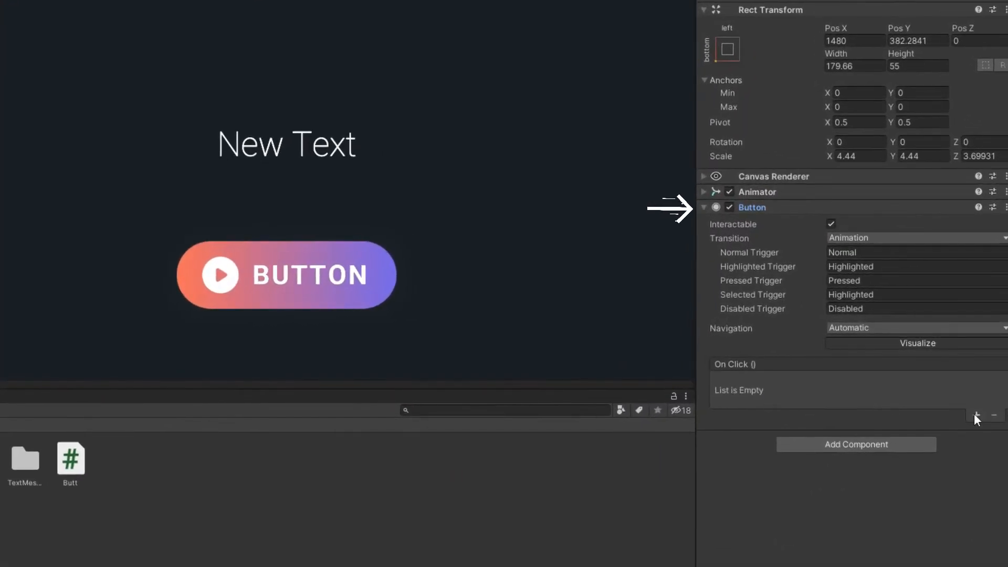
left_click(976, 417)
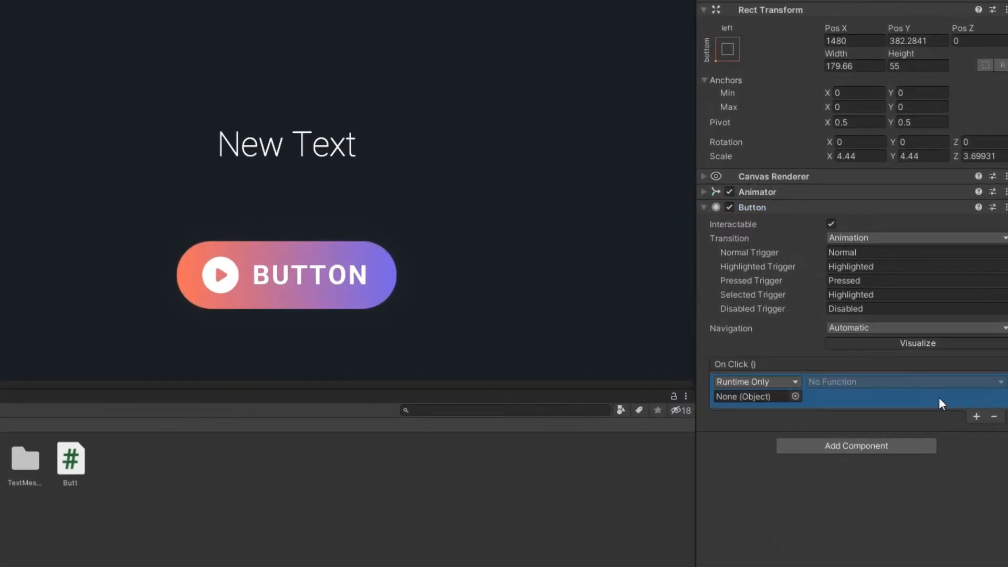
mouse_move(569, 366)
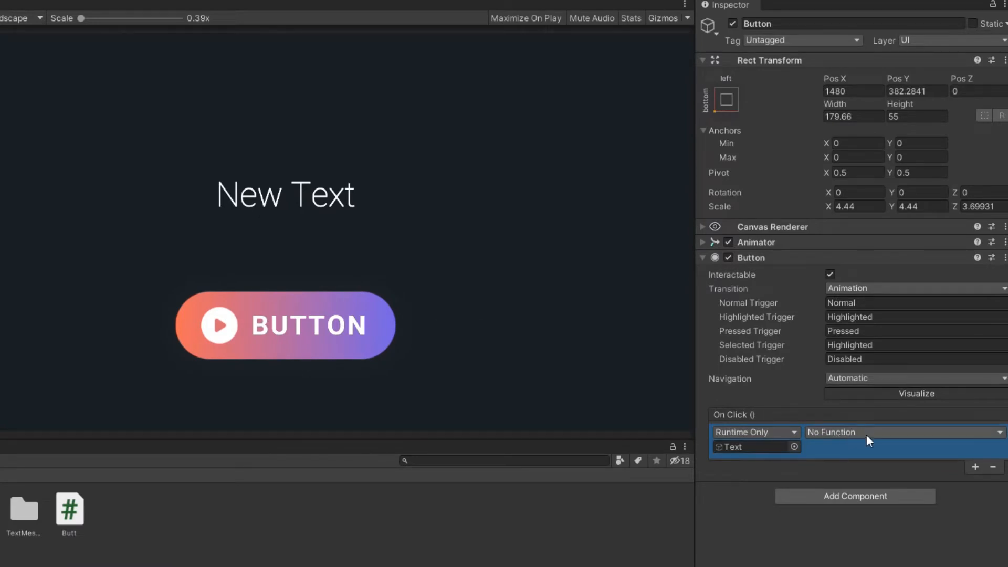
left_click(900, 432)
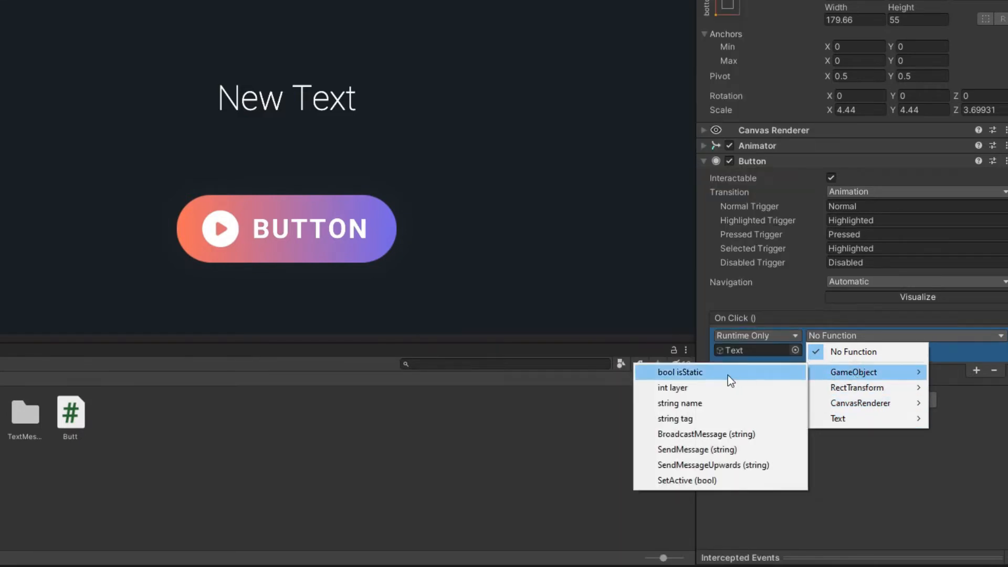
mouse_move(686, 480)
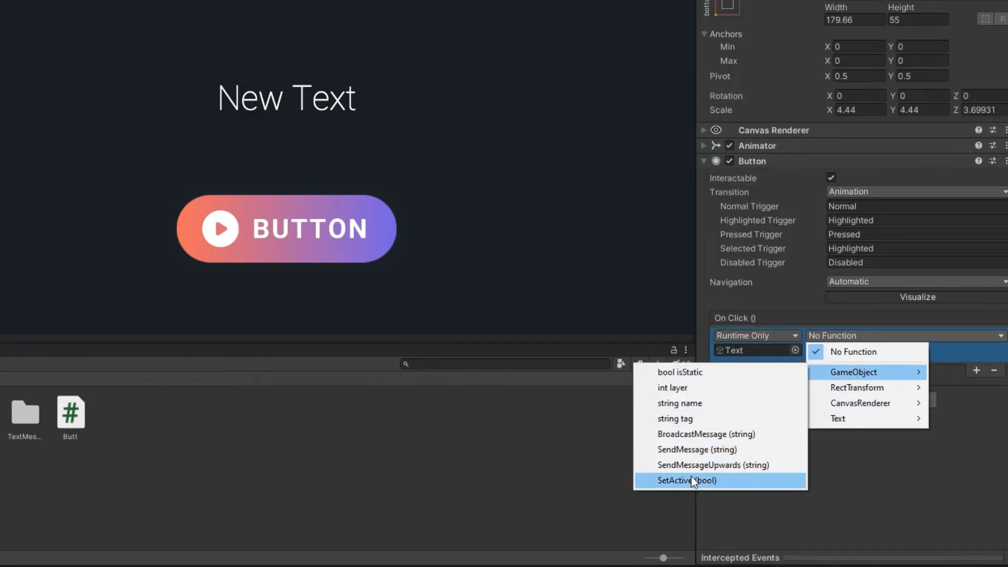
left_click(685, 480)
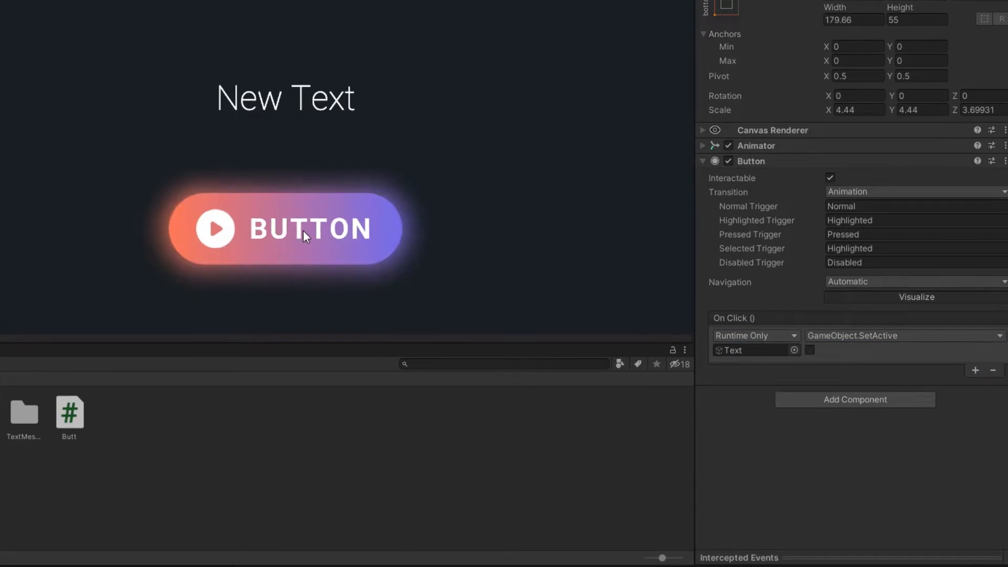
left_click(303, 230)
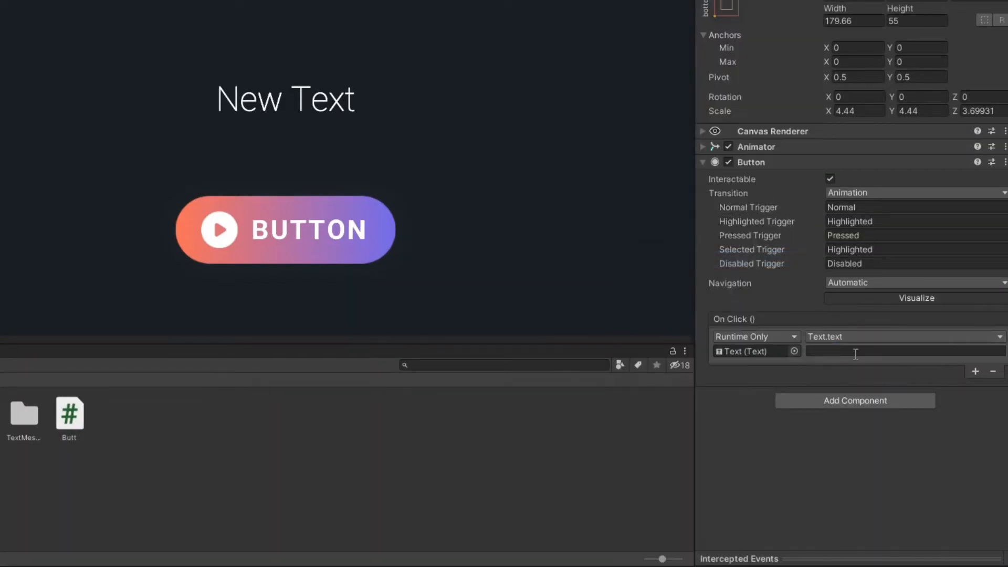
- Make the click event set the label text to BudGames and verify it in play mode
type("BudGames")
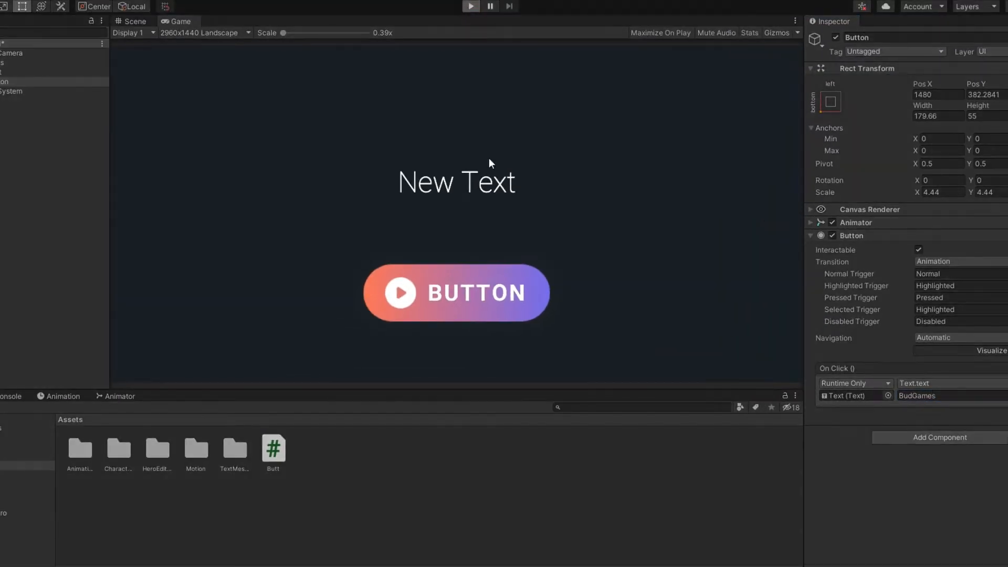
mouse_move(496, 346)
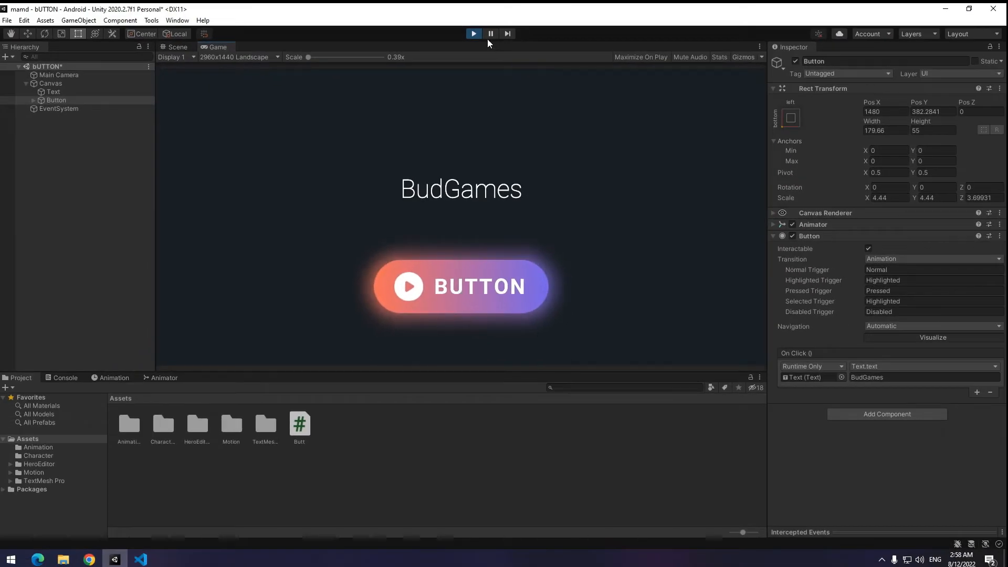
left_click(473, 34)
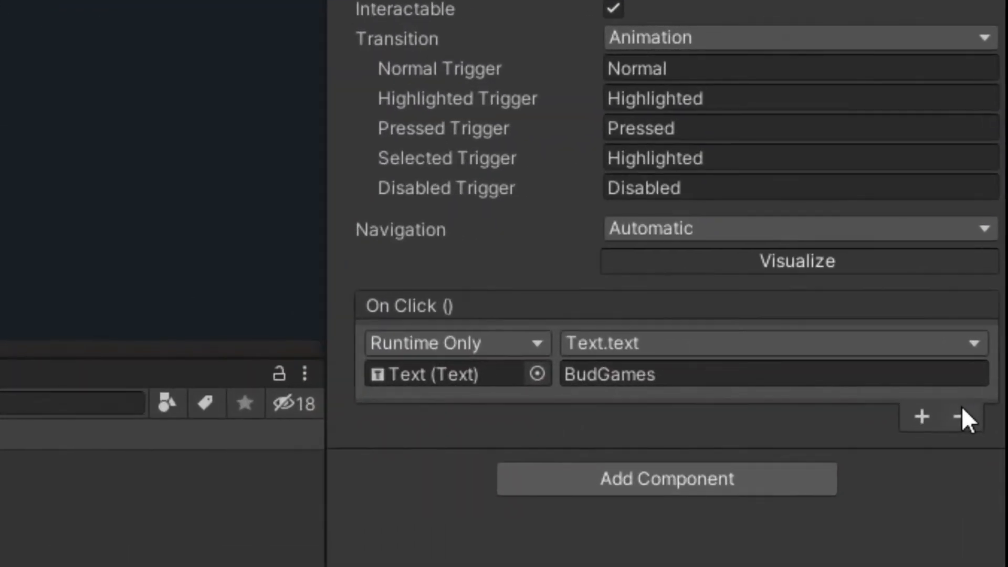
- Remove the BudGames On Click entry and add an Event Trigger component to the Button
left_click(964, 416)
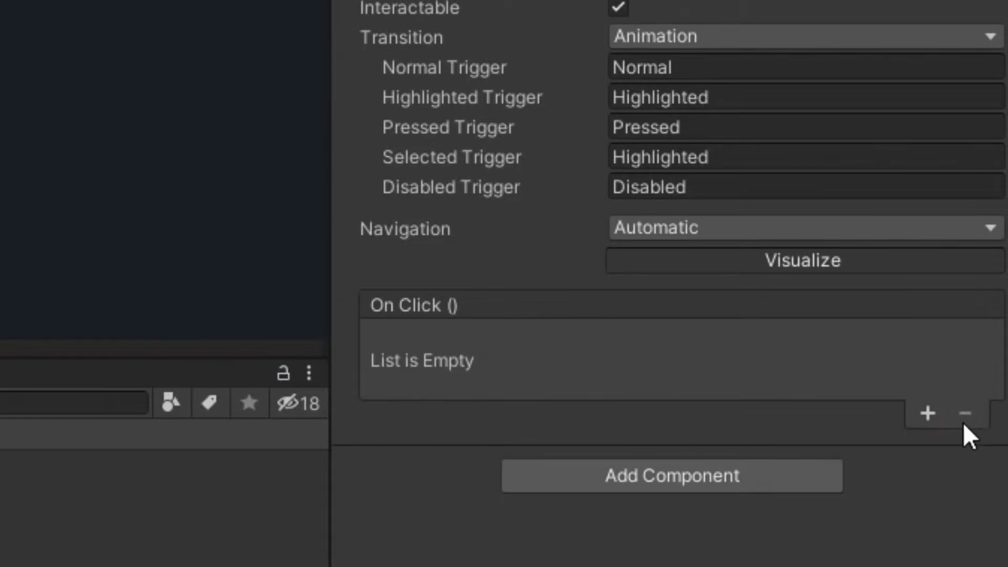
mouse_move(360, 36)
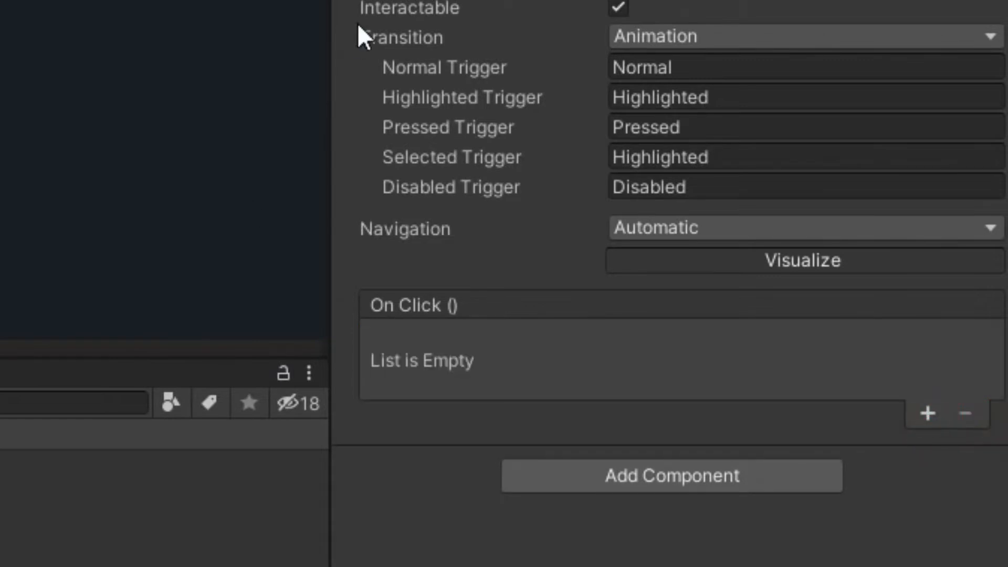
left_click(927, 414)
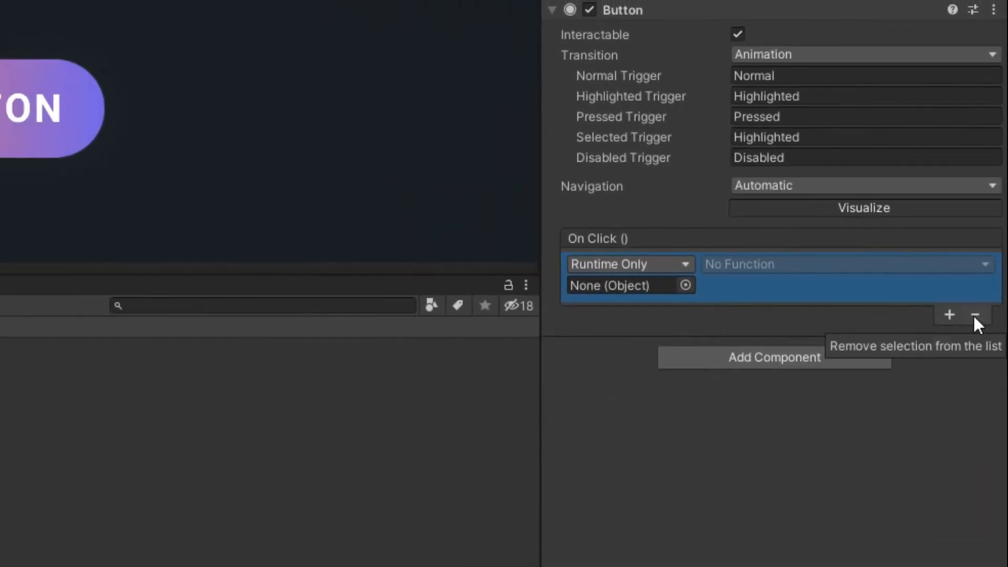
type("eve")
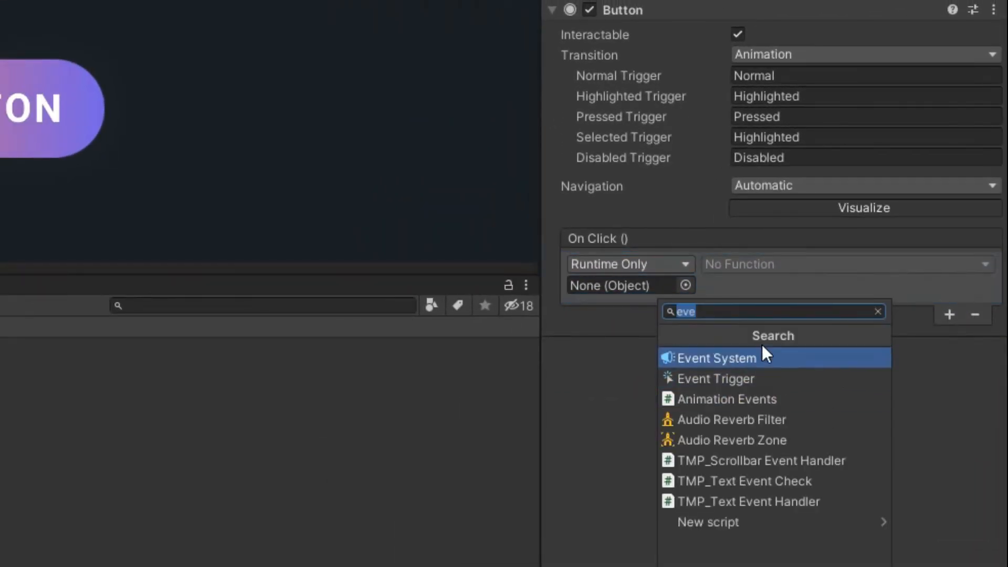
left_click(714, 378)
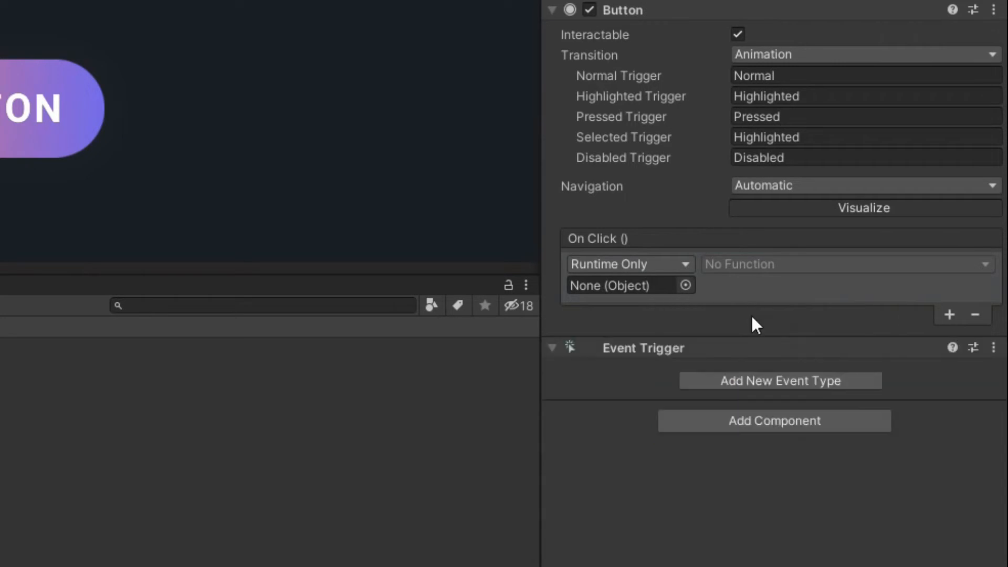
- Browse the Add New Event Type list and add a Pointer Down event
left_click(780, 380)
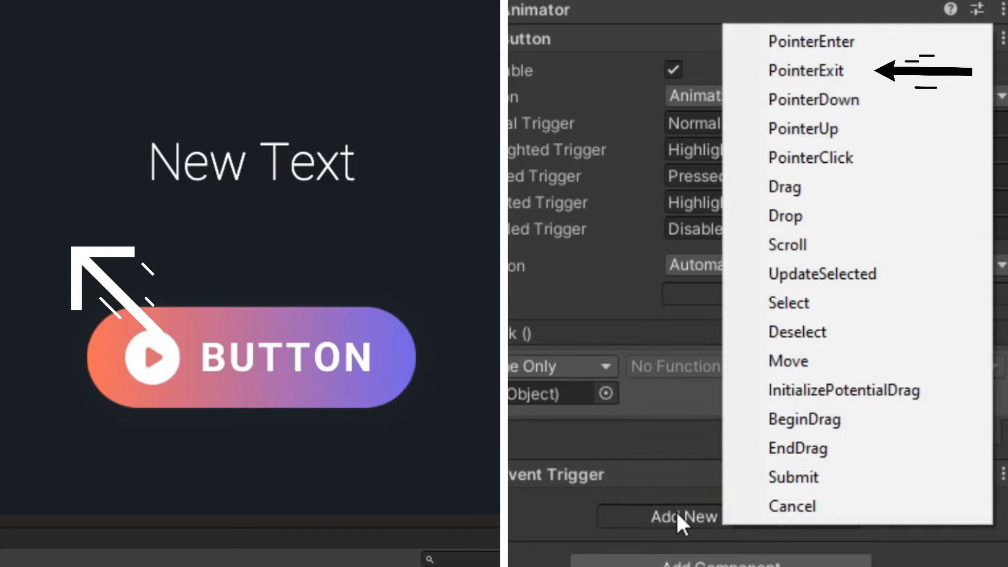
left_click(154, 358)
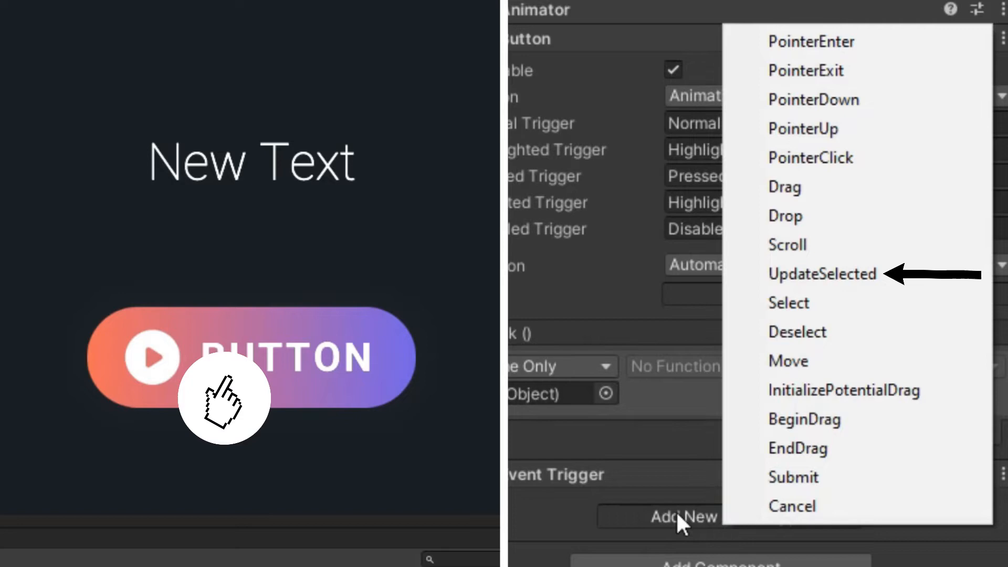
left_click(813, 100)
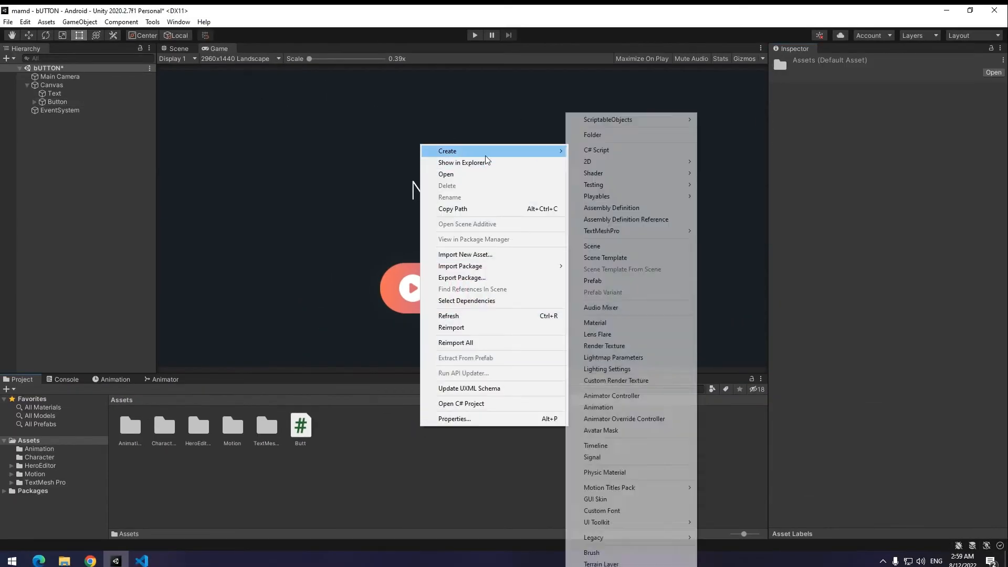
- Create a C# script named BUT, attach it to the Button and open BUT.cs for editing
left_click(596, 150)
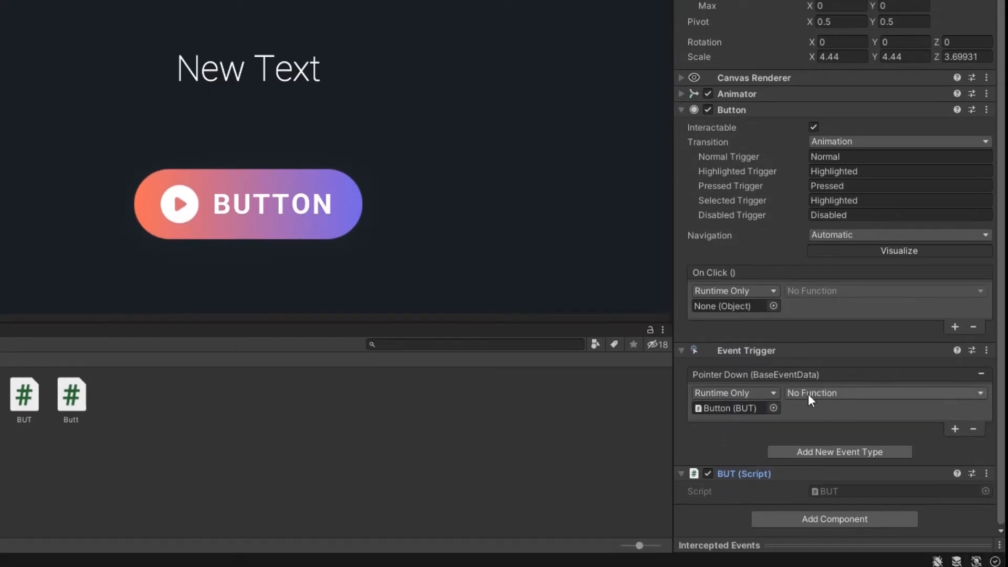
left_click(885, 391)
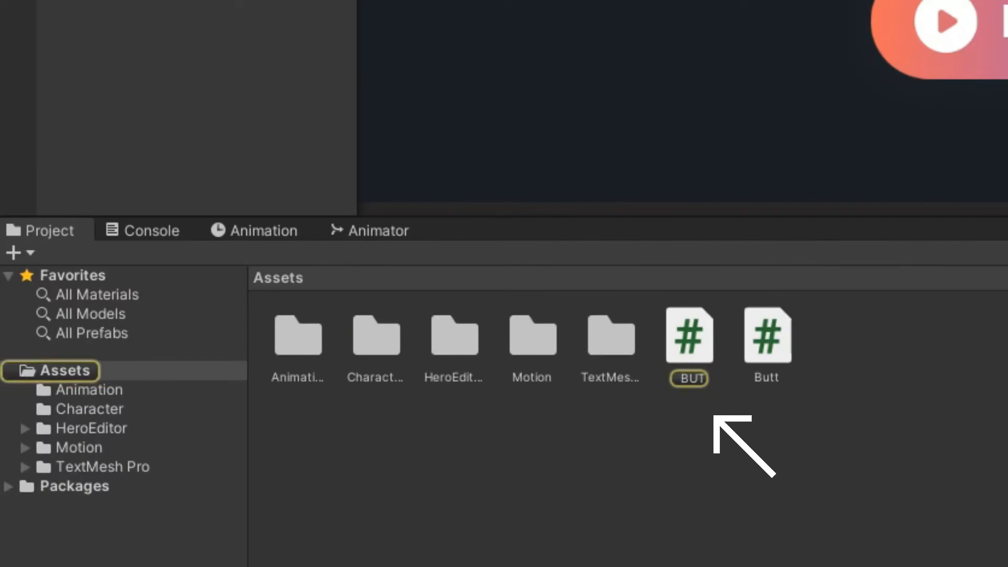
double_click(689, 336)
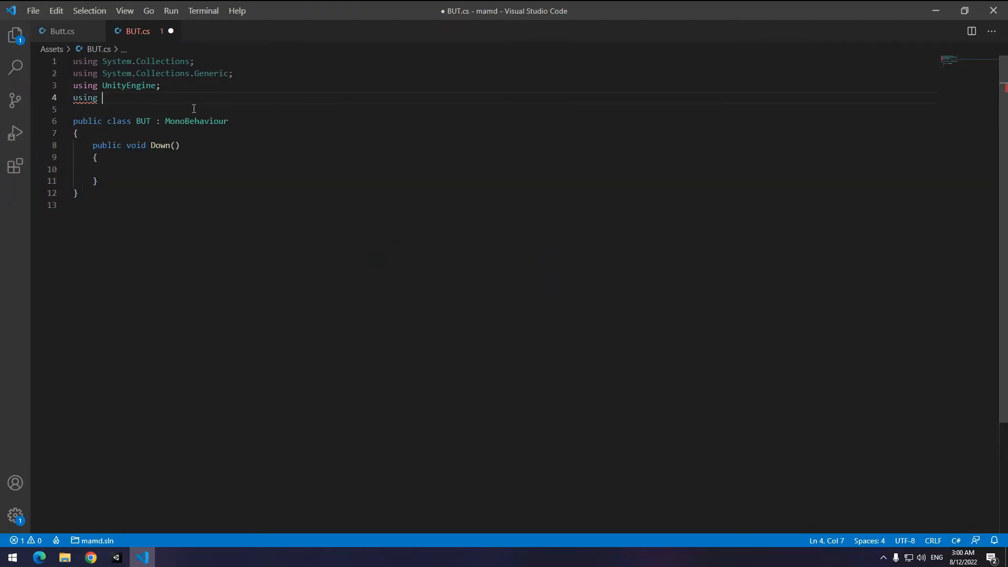
- In BUT.cs add using UnityEngine.UI, declare public Text TXT and set TXT.text = "Down" in Down()
type("unit")
type("public Text T;")
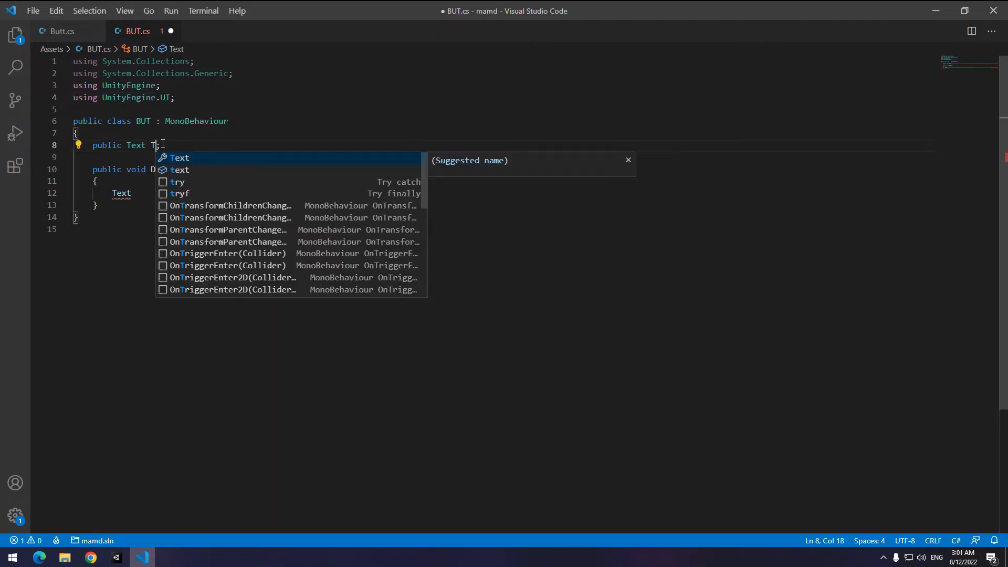
type("XT")
left_click(505, 194)
type("TXT")
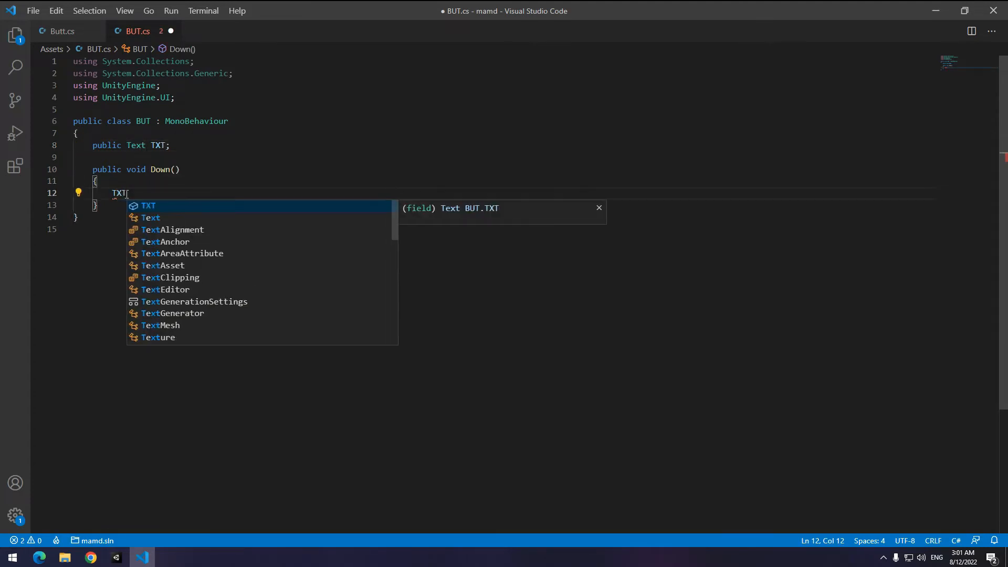
type(".text =")
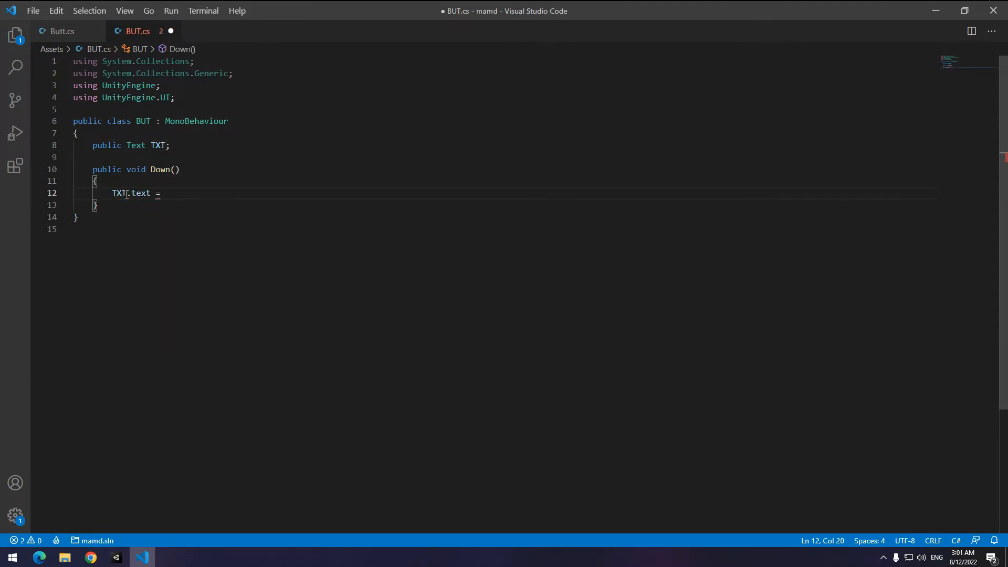
type("\"Down\"")
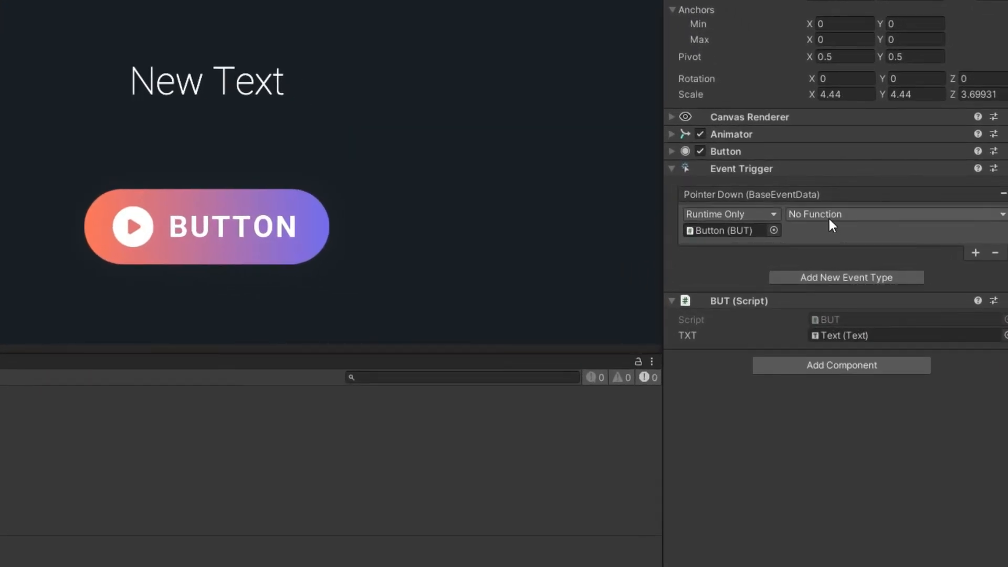
- Make Pointer Down call BUT.Down and run the scene to test the button
left_click(893, 213)
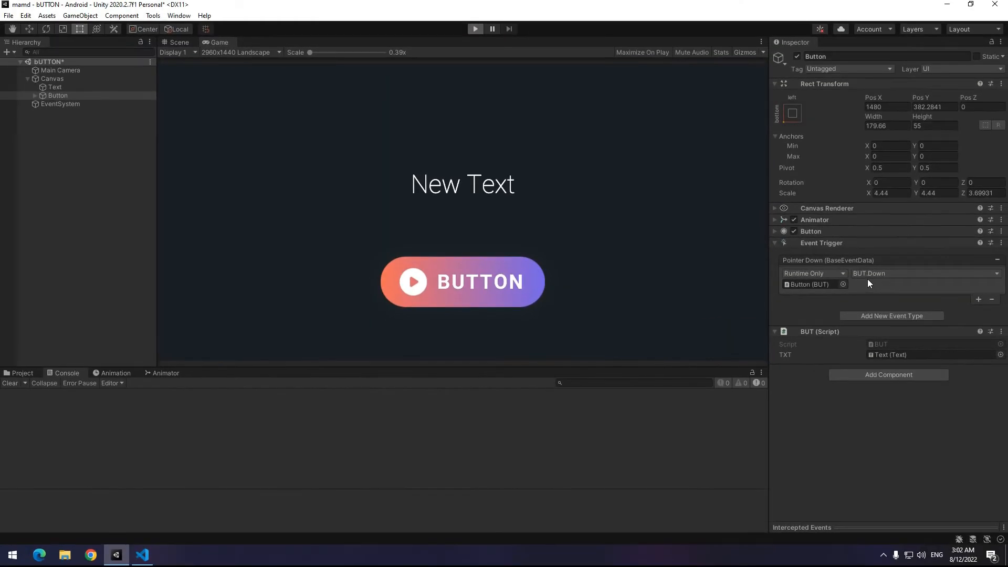
left_click(475, 29)
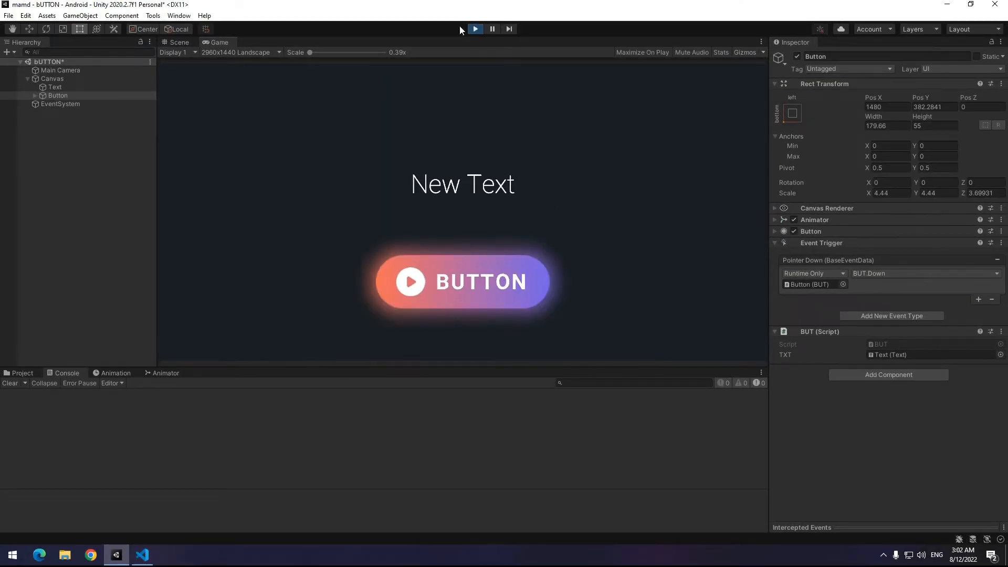
left_click(462, 281)
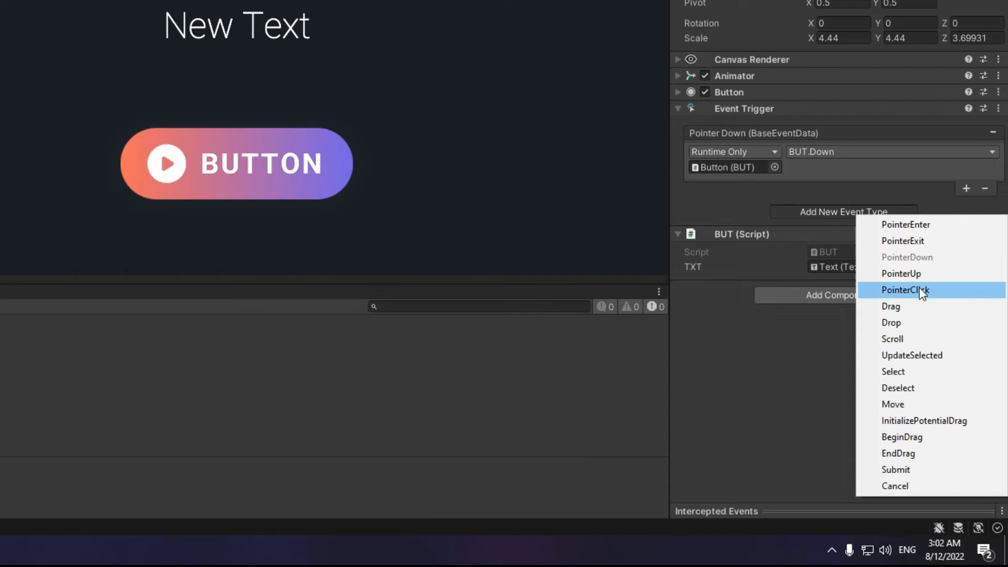
mouse_move(905, 273)
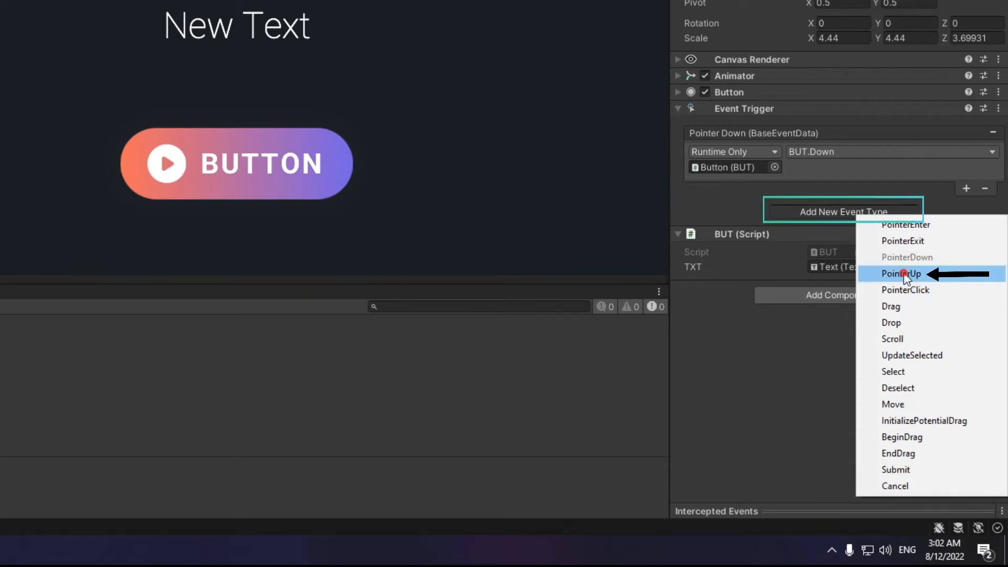
- Add a Pointer Up event calling BUT.Down and bring the code editor forward
left_click(901, 273)
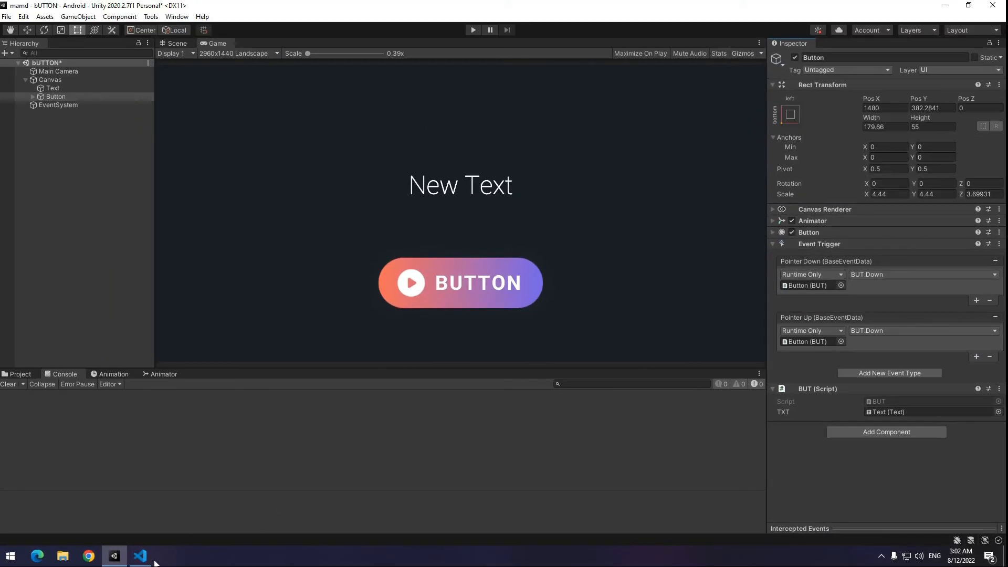
left_click(140, 557)
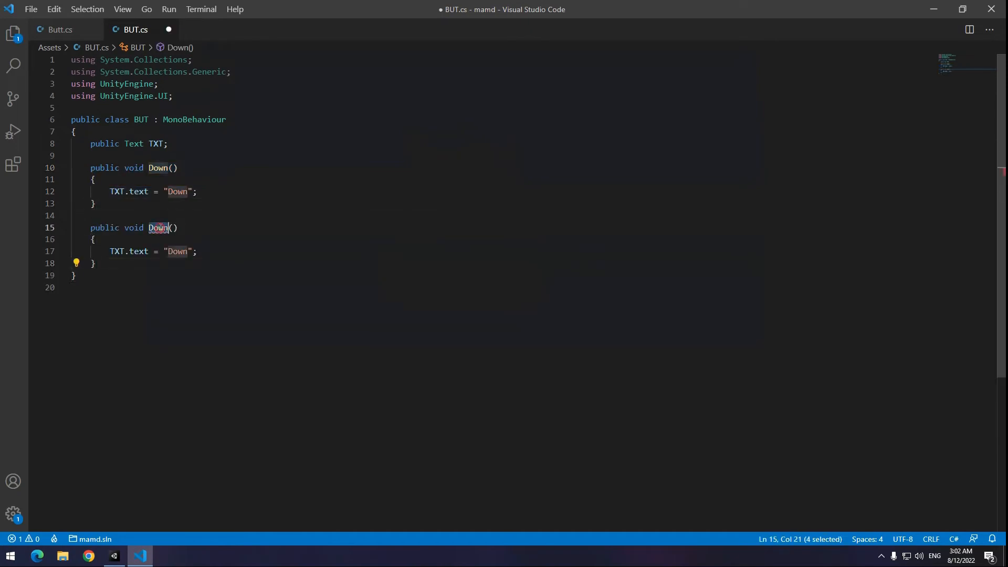
- Rename the duplicated Down method to Up in BUT.cs
type("Up")
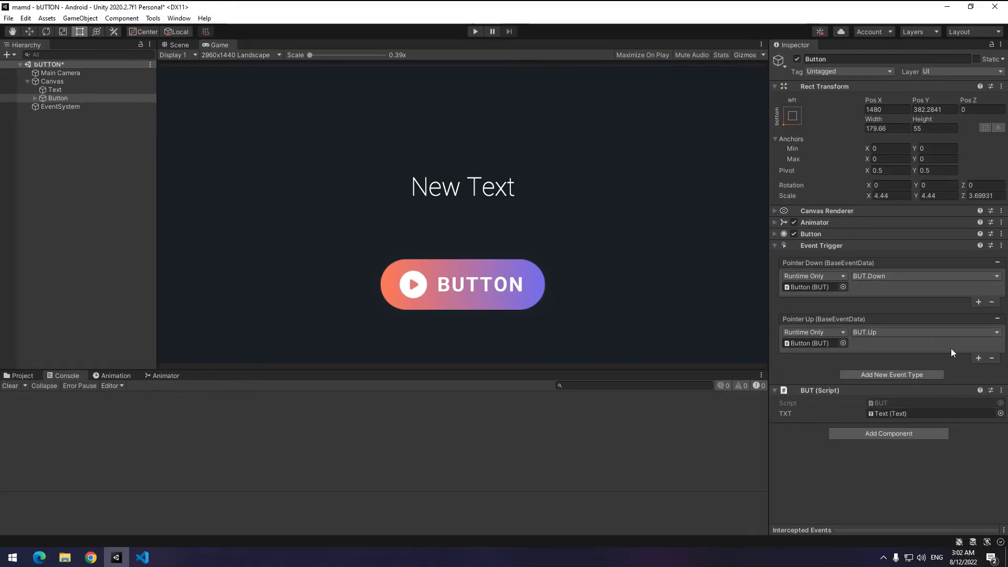
mouse_move(390, 288)
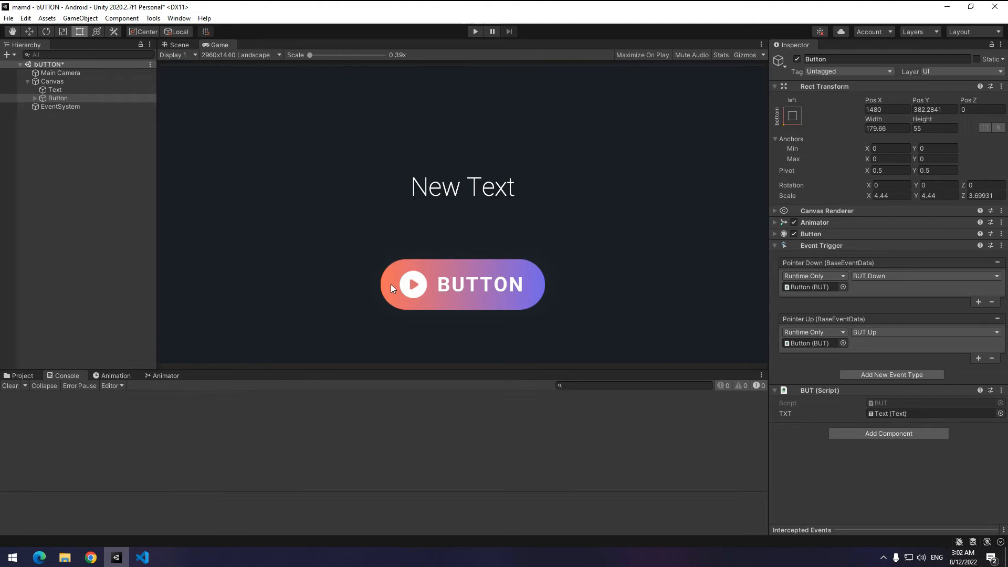
mouse_move(474, 285)
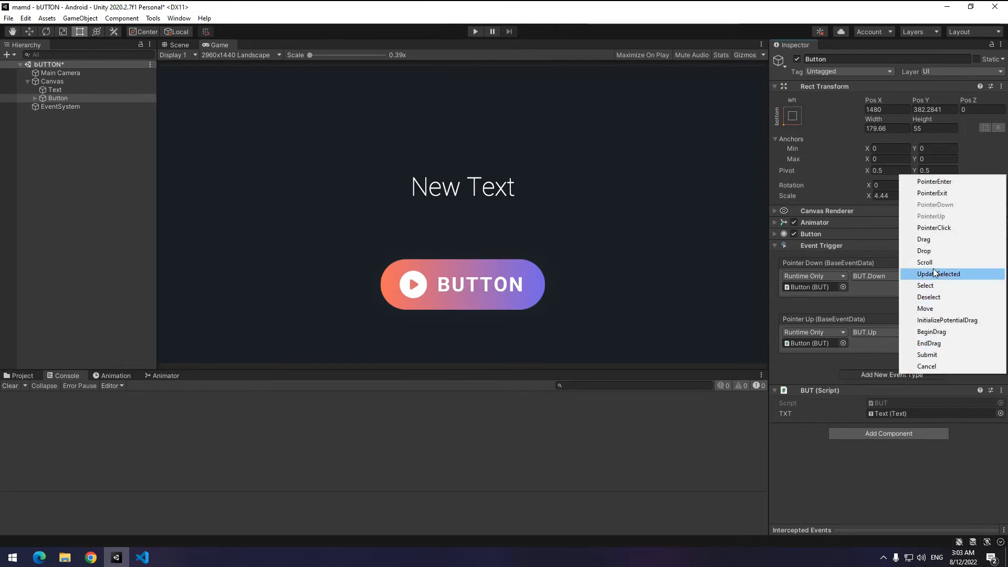
- Add an Update Selected event type to the button's Event Trigger
left_click(939, 274)
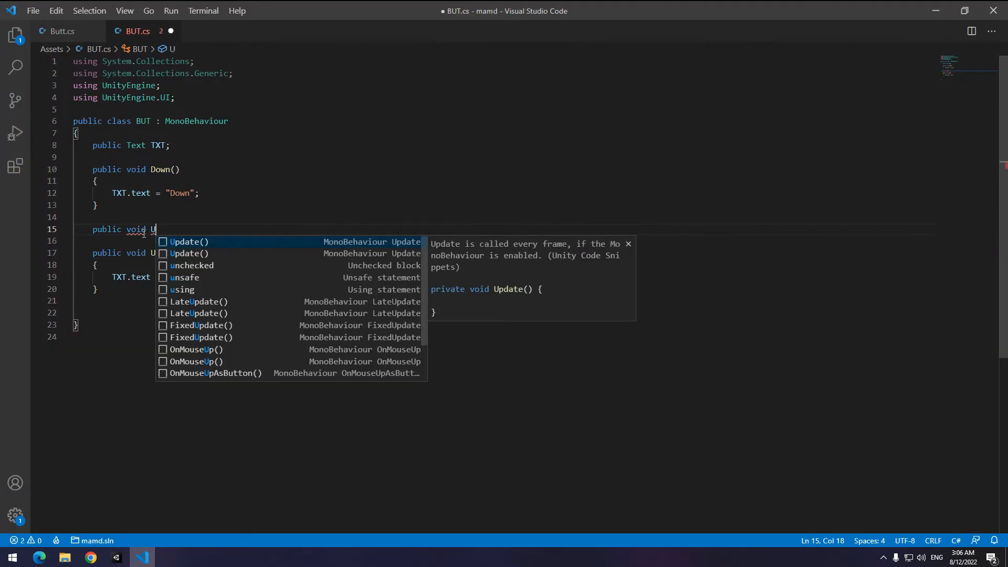
- Add 'public float BudInt;' and an UpDateSell method doing BudInt += 1*Time.deltaTime and TXT.text = BudInt.ToString()
type("pDateSell(")
type("public")
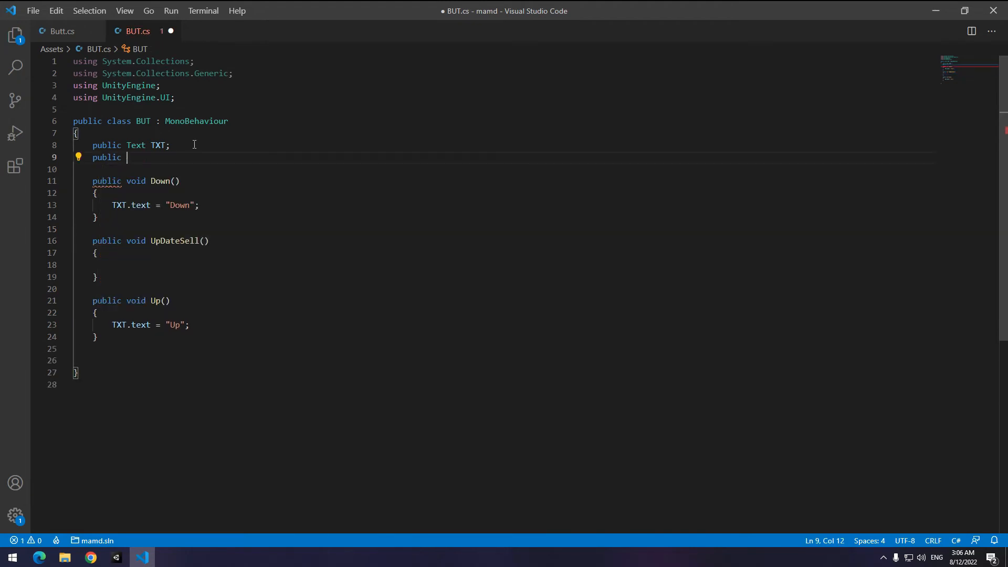
type("float BudInt;")
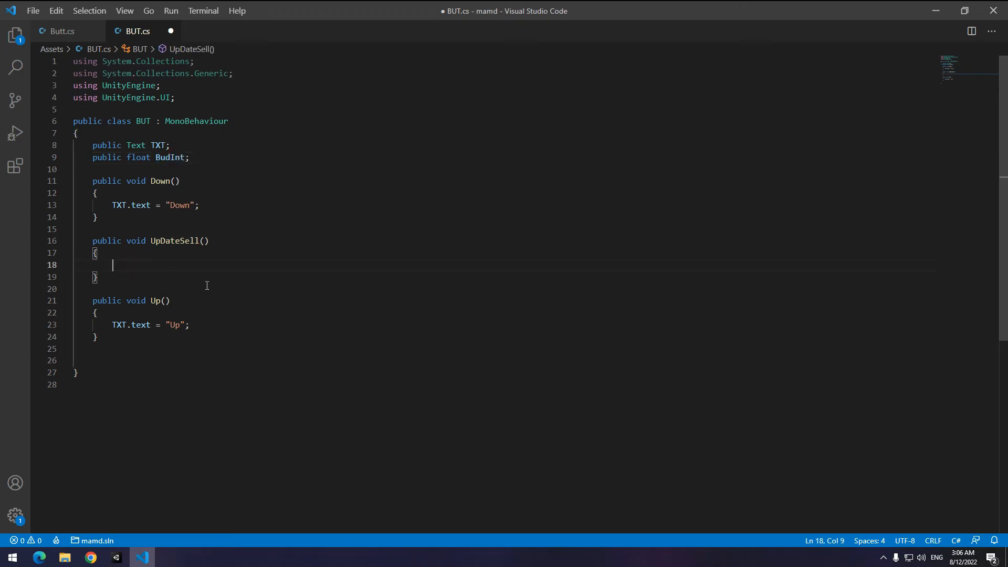
type("BudInt +=")
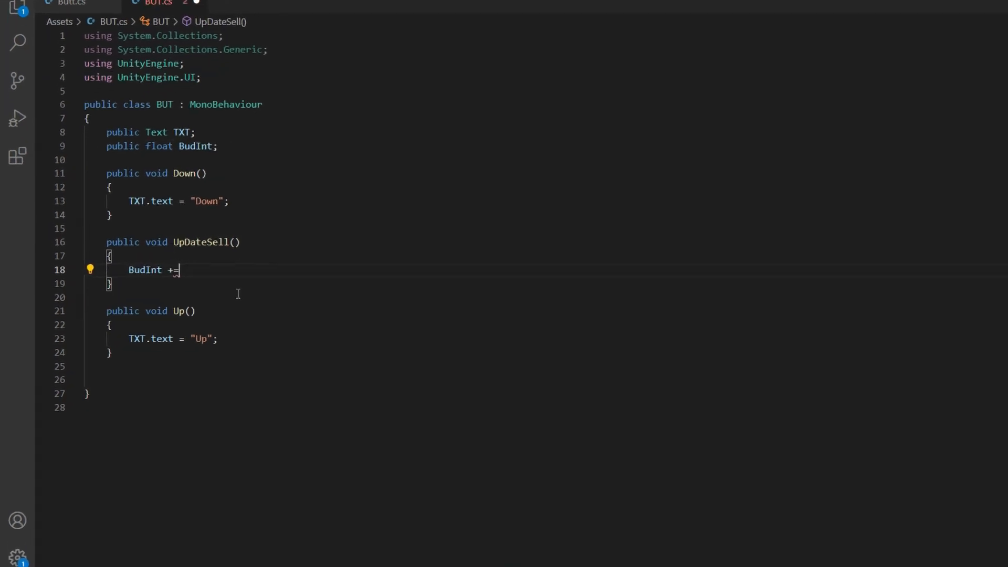
type("1*time.deltaTime;")
type("TXT.text")
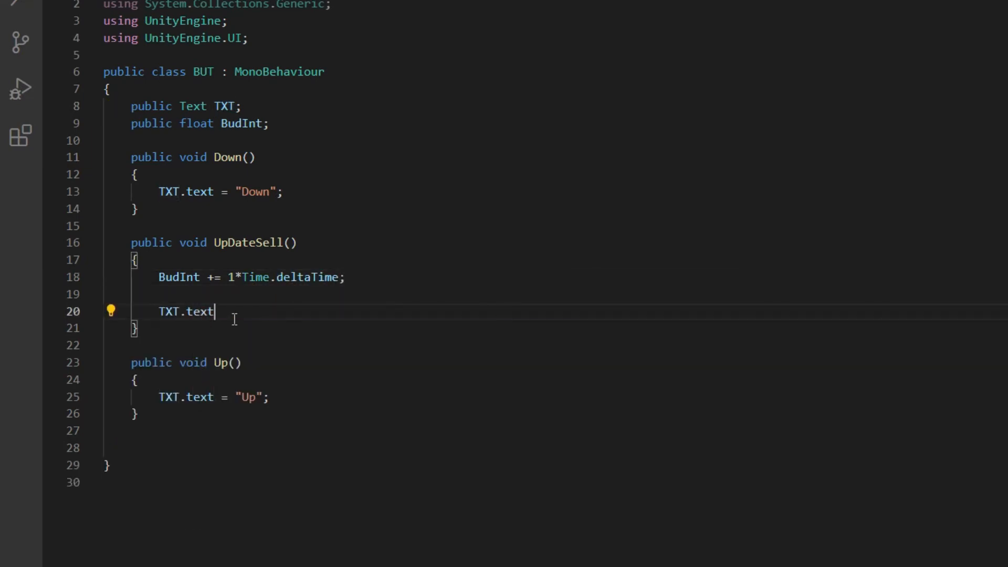
type("= BudInt.")
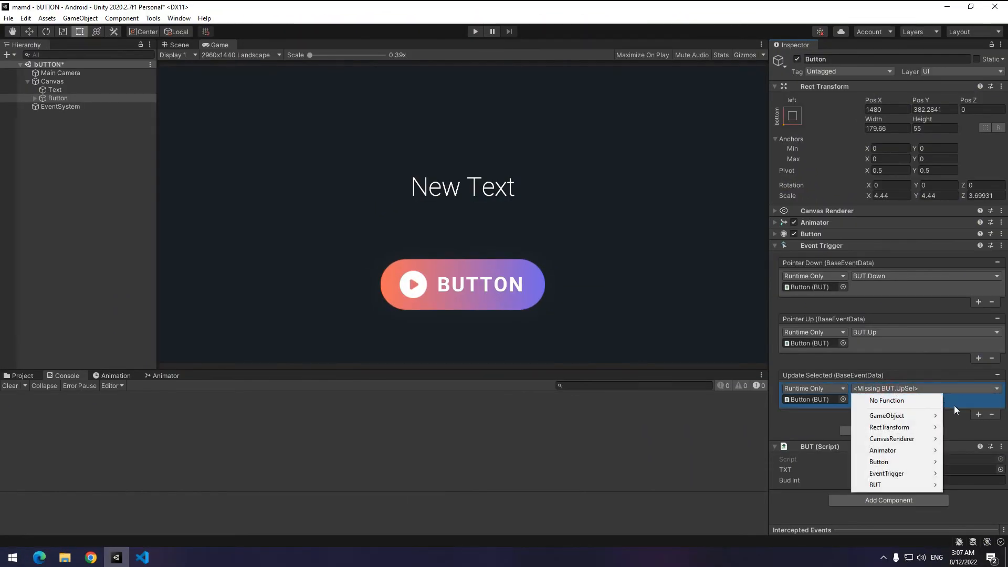
mouse_move(876, 484)
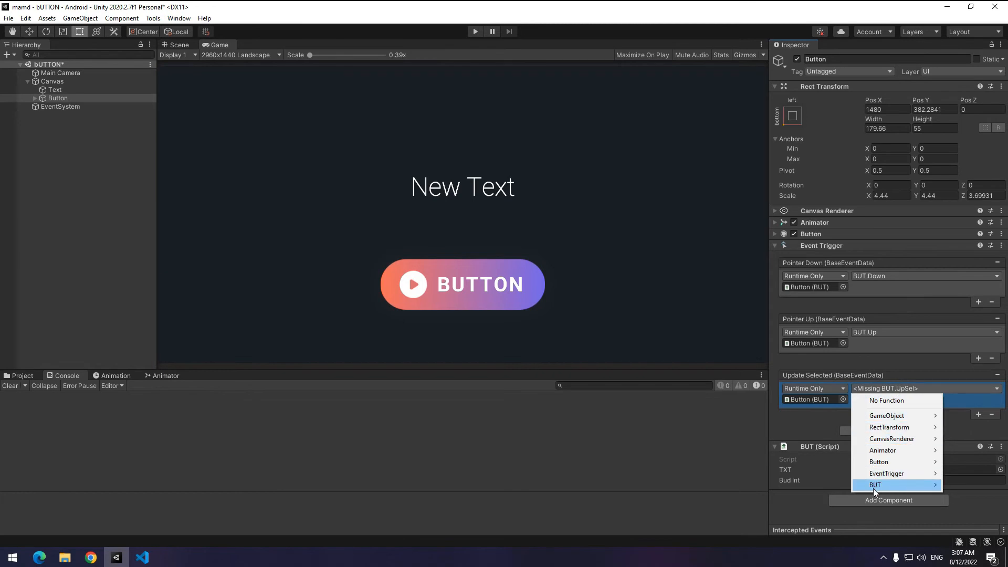
- Wire Update Selected to BUT > UpDateSell and start Play mode to test
left_click(876, 485)
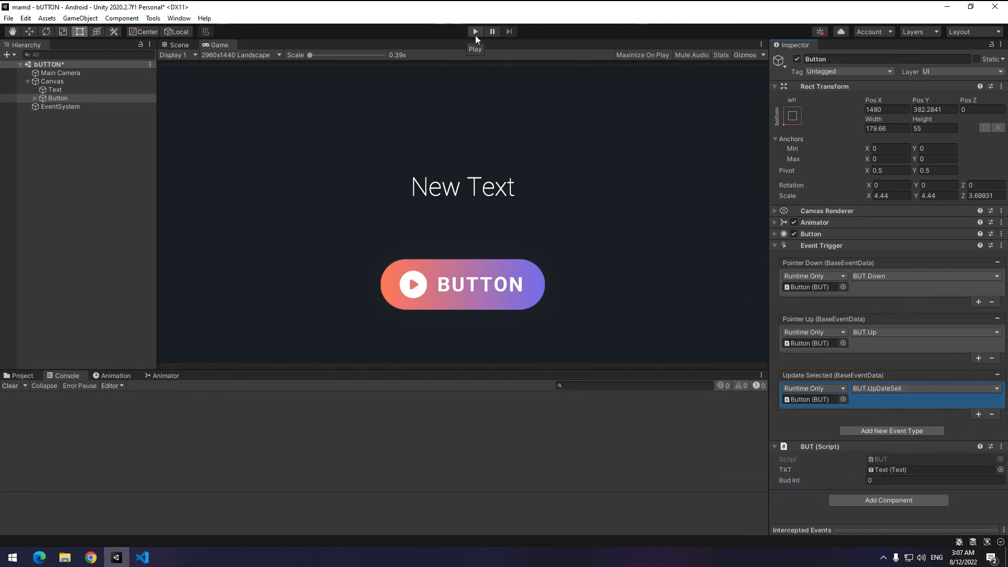
left_click(475, 30)
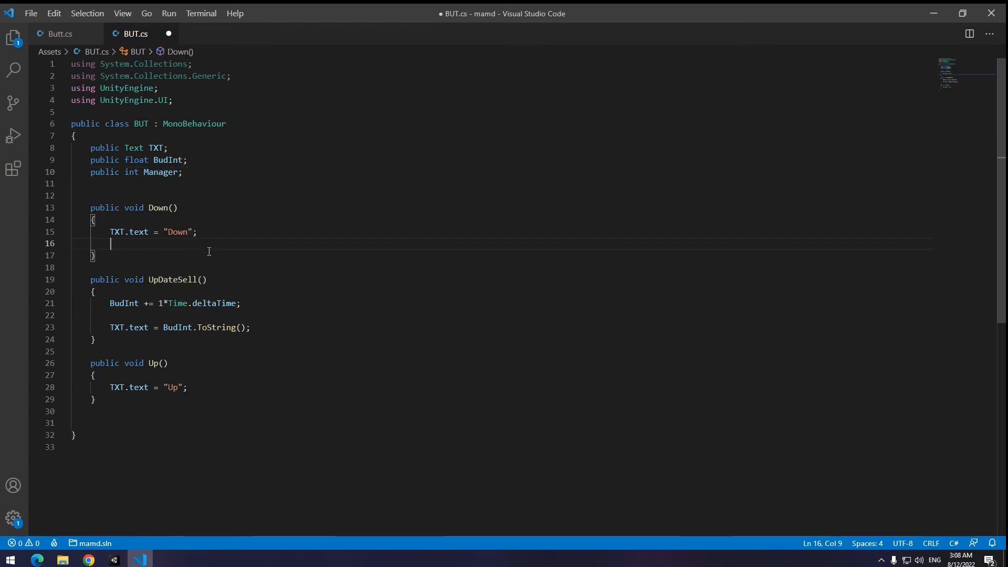
- Set Manager = 0 in Down and wrap UpDateSell's body in if(Manager == 0)
type("Manager = 0;")
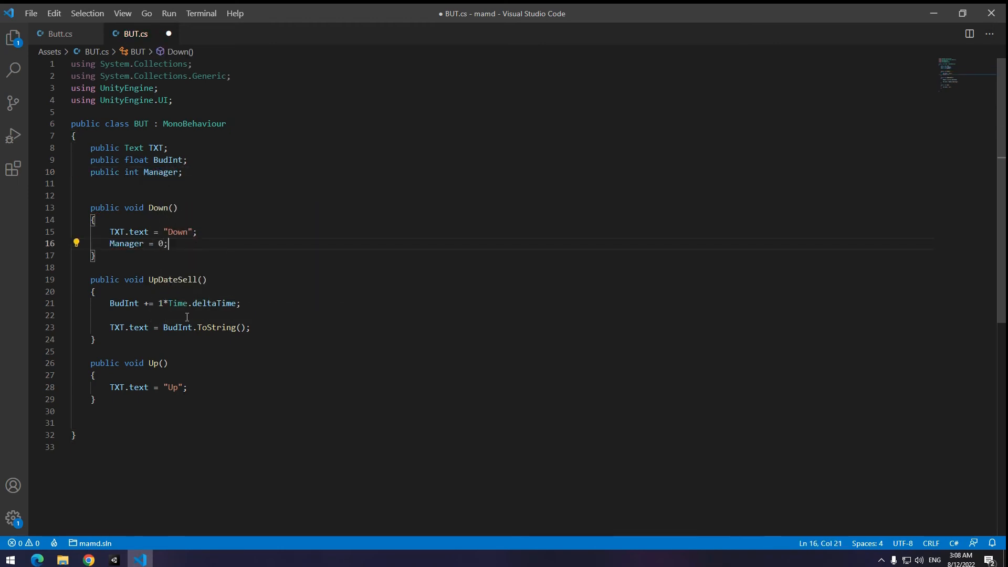
left_click(93, 291)
type("if(Manager == 0")
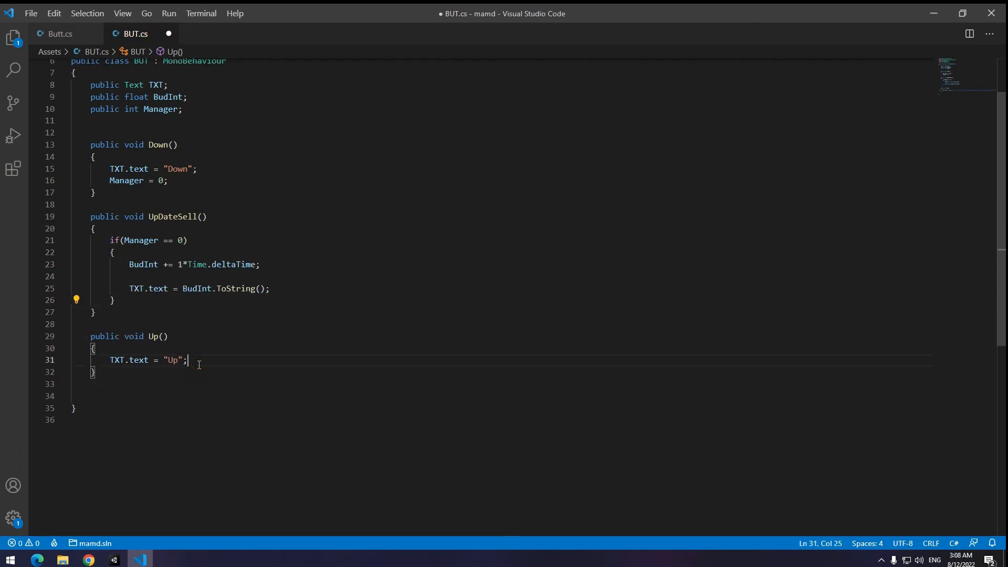
type("mana")
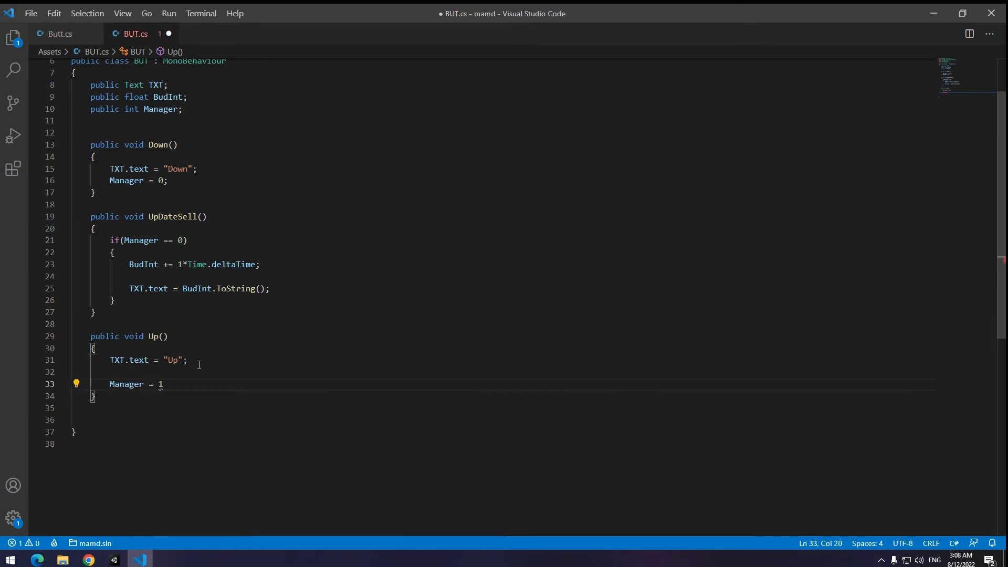
type(";")
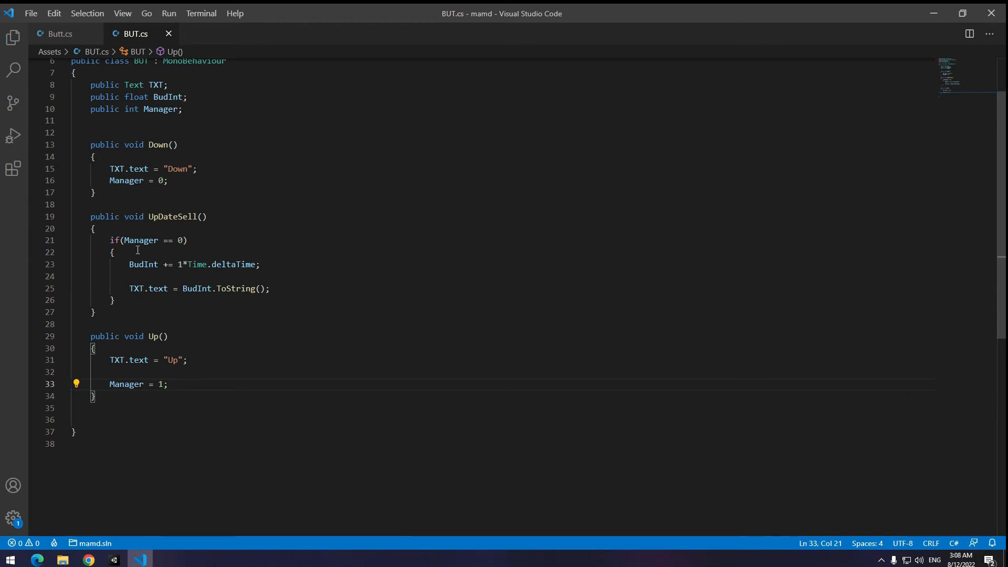
left_click_drag(89, 216, 110, 300)
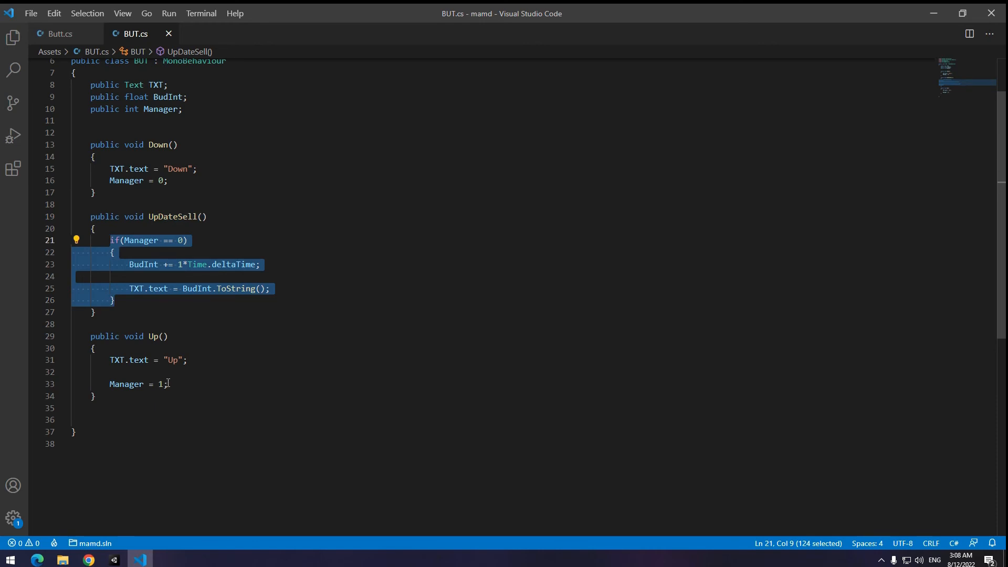
left_click(167, 384)
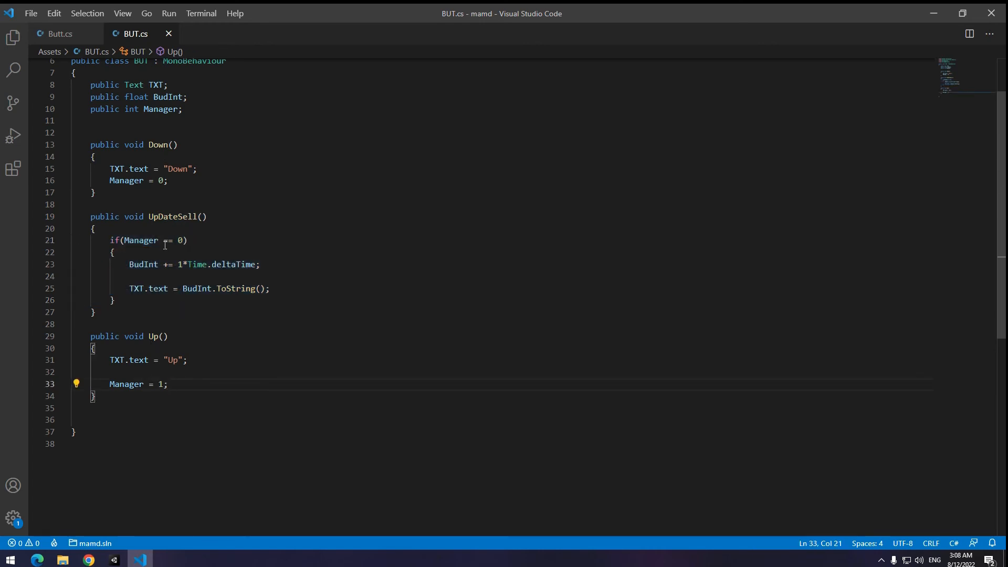
- In Up, add BudInt = 0; so the counter resets on release
double_click(142, 265)
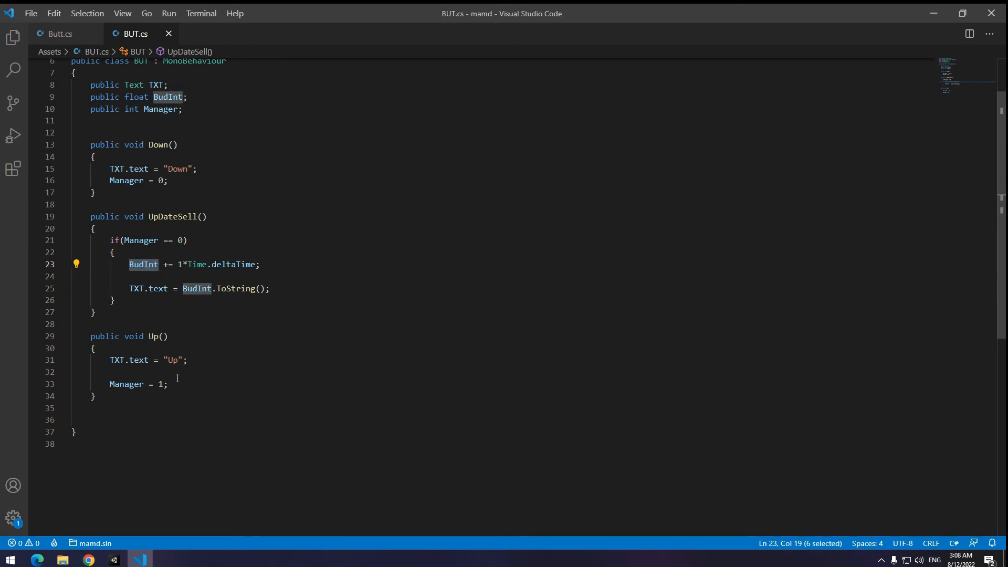
type("BudInt")
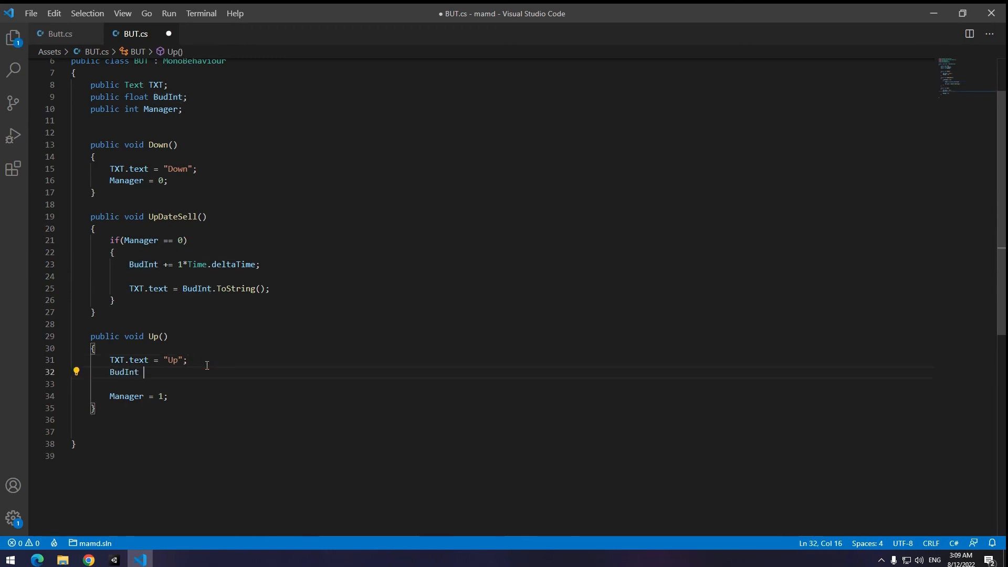
type("= 0;")
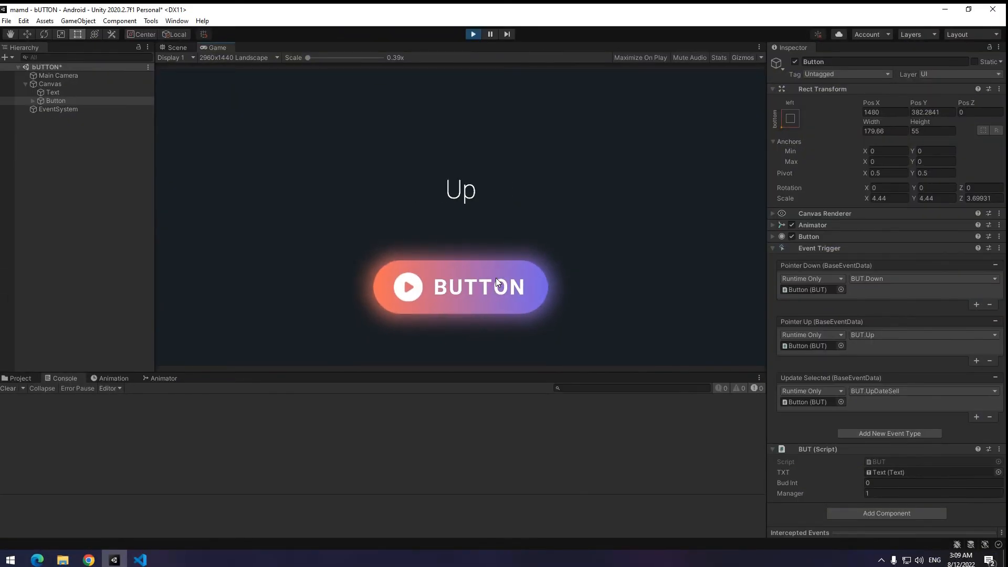
- Hold and release the BUTTON in Play mode, watching the count rise then show Up with BudInt 0
left_click(460, 287)
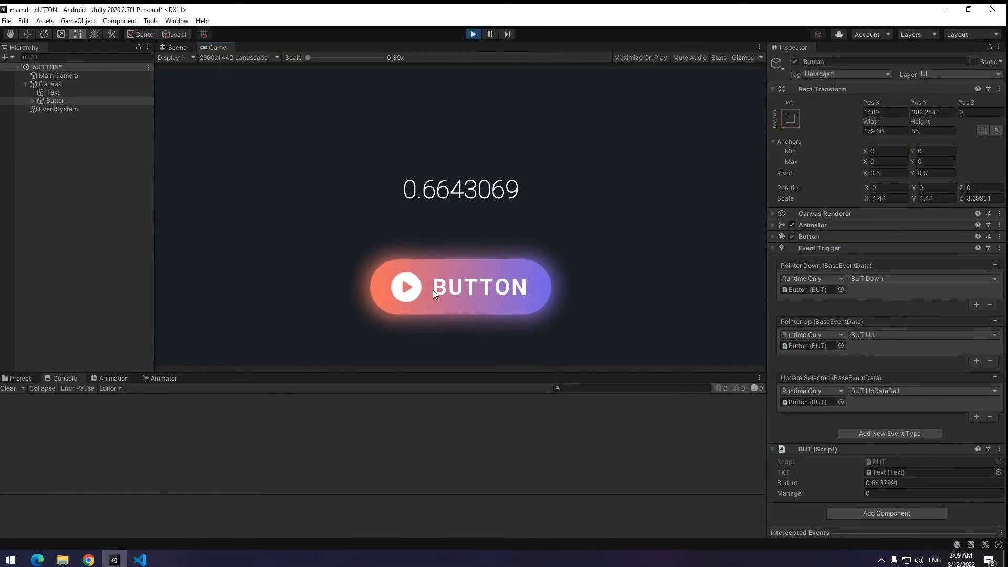
left_click(460, 287)
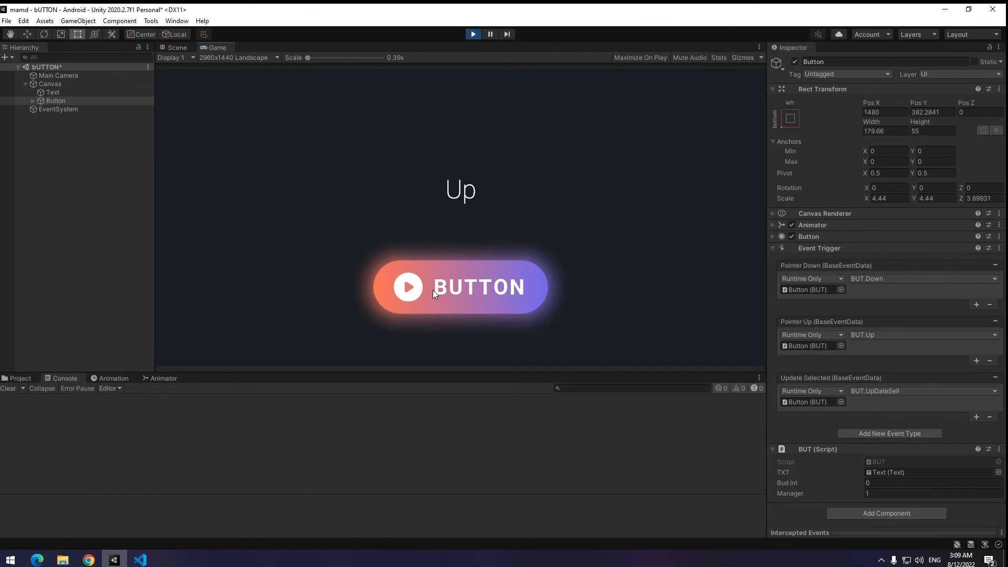
left_click(139, 559)
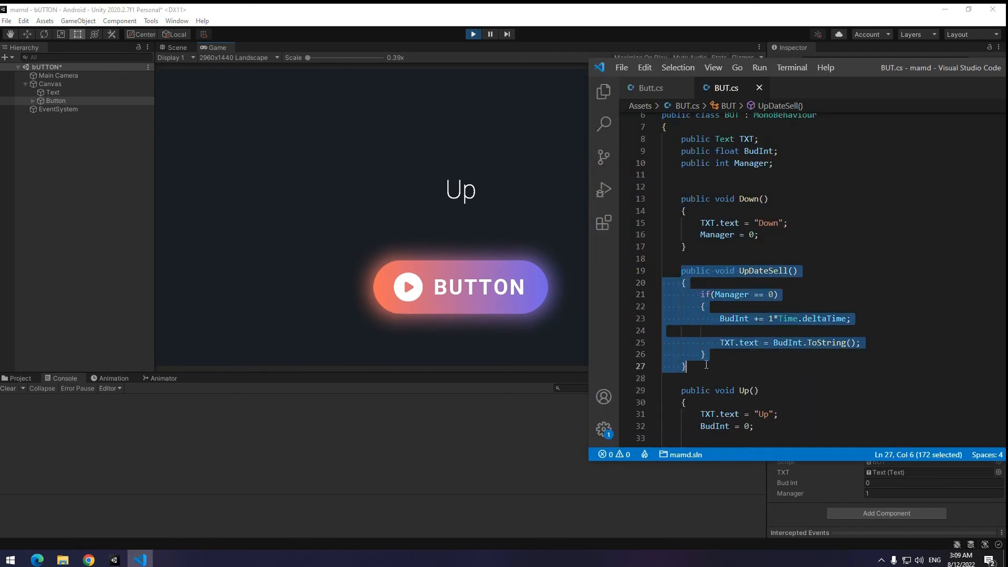